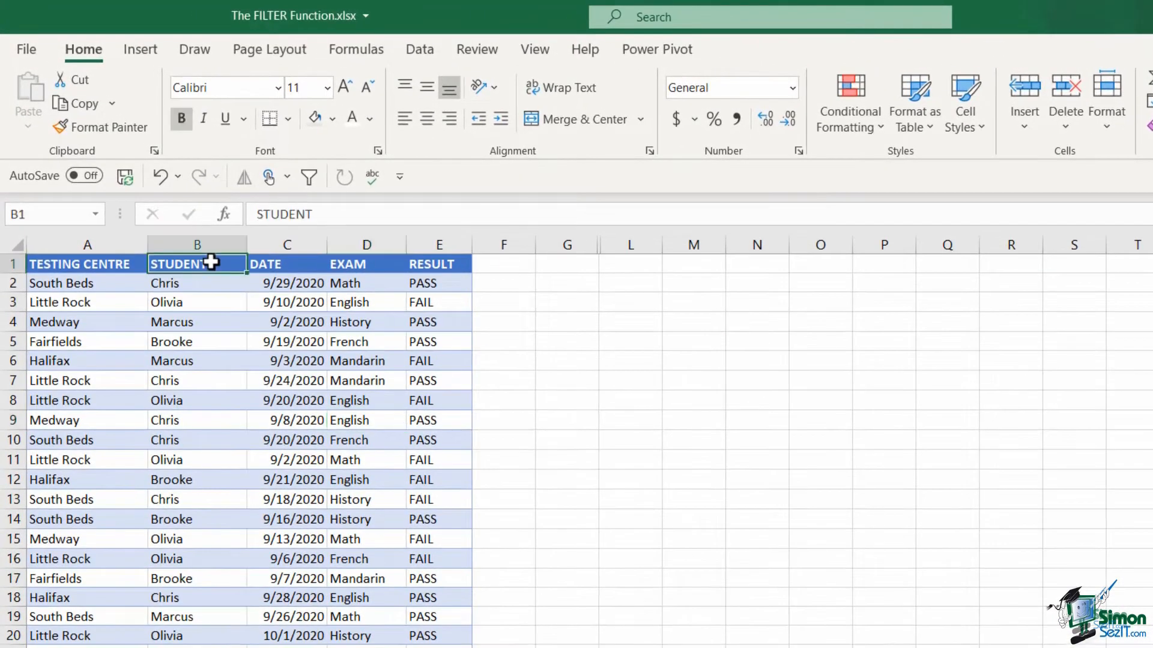
# Step: Turn on filter drop-downs for the exam headers and filter TESTING CENTRE to Fairfields only
pyautogui.click(419, 49)
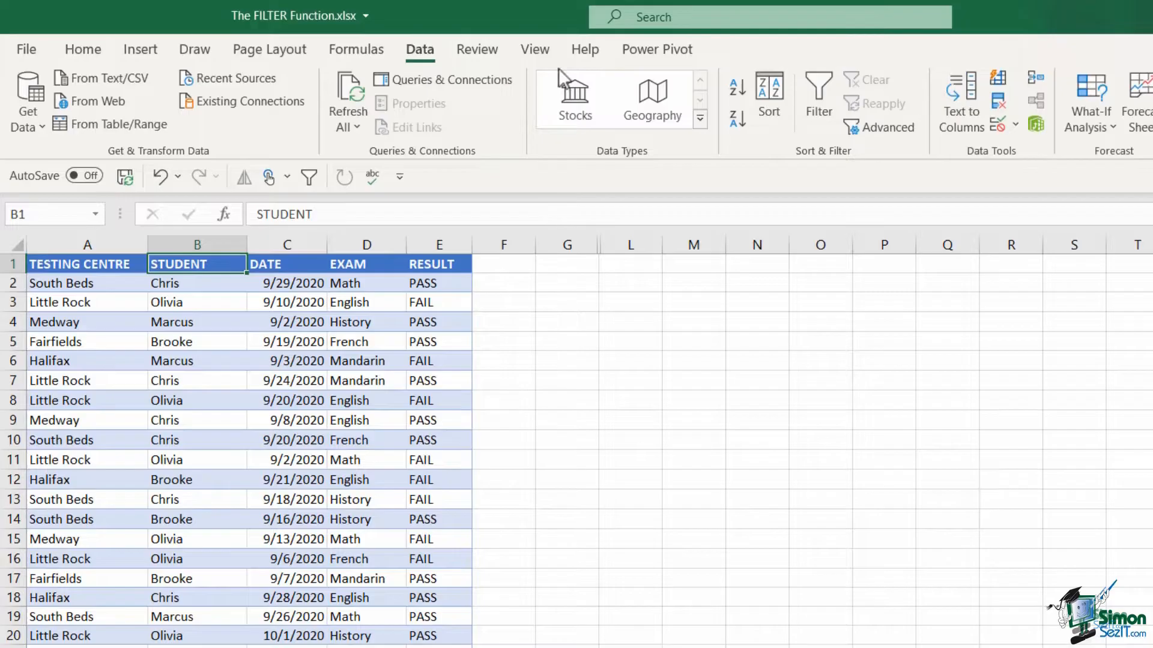
pyautogui.click(817, 94)
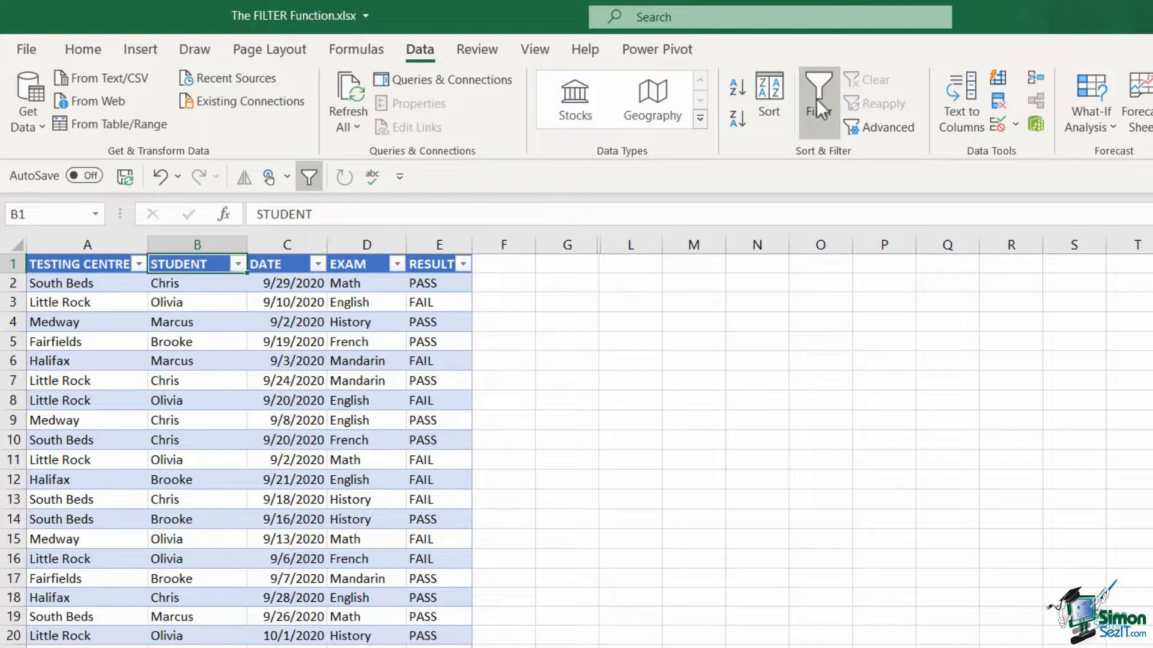
pyautogui.click(138, 264)
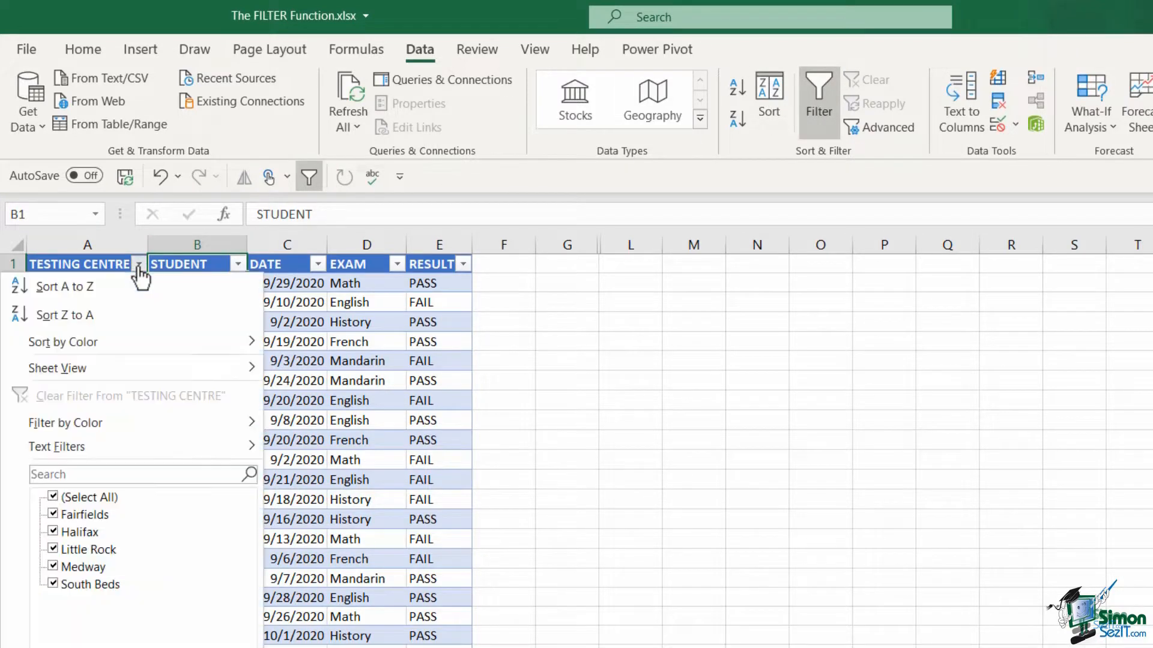
pyautogui.moveTo(82, 429)
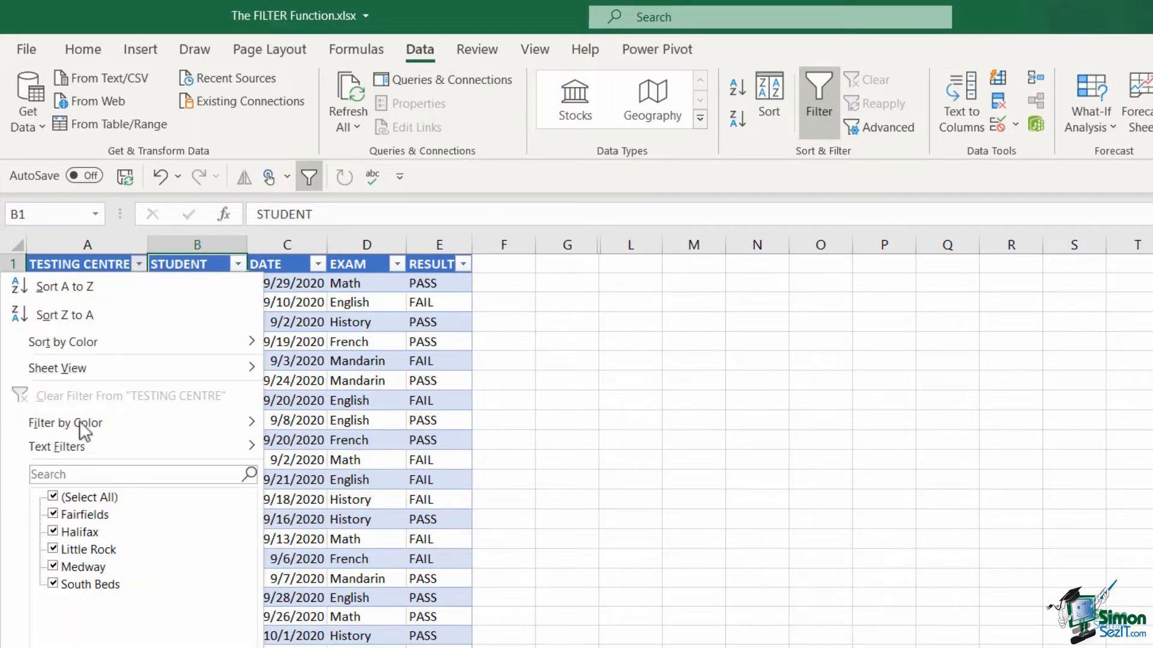
pyautogui.click(51, 514)
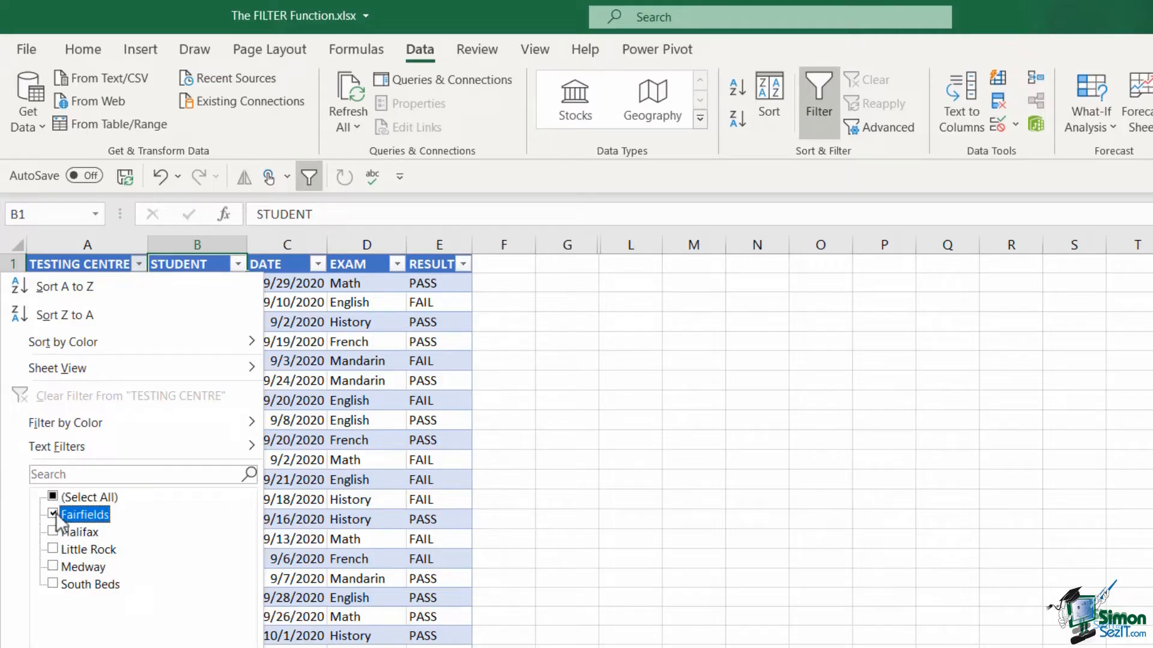
pyautogui.click(53, 567)
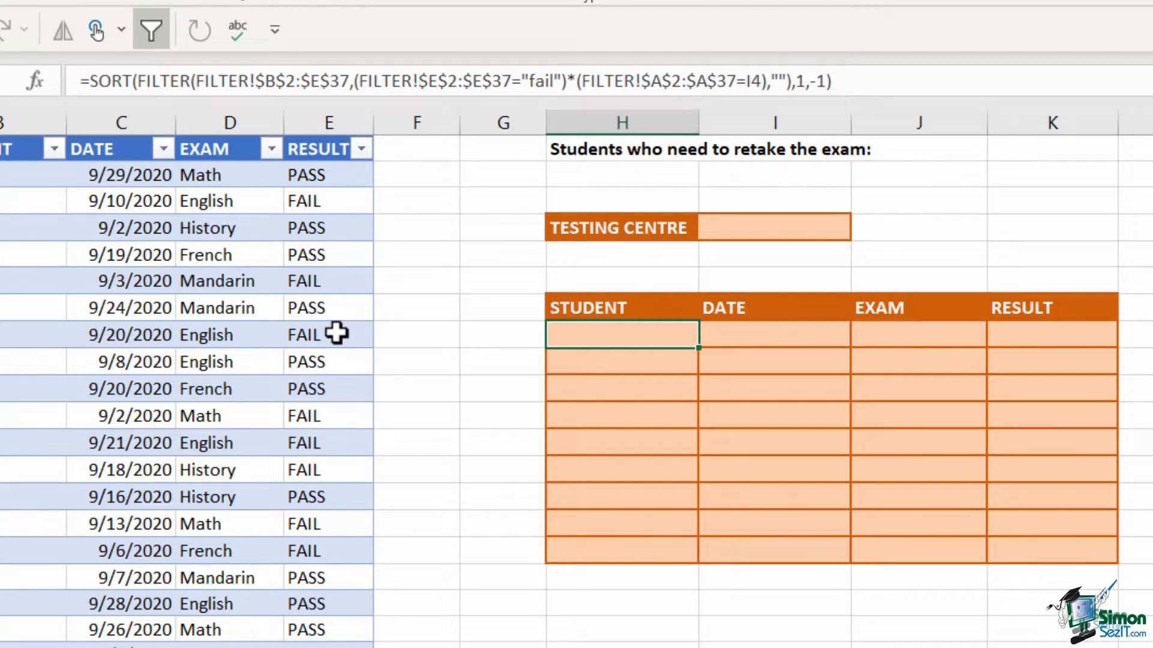
# Step: Enter Halifax in testing centre cell I4, then replace it with Little Rock
pyautogui.click(773, 228)
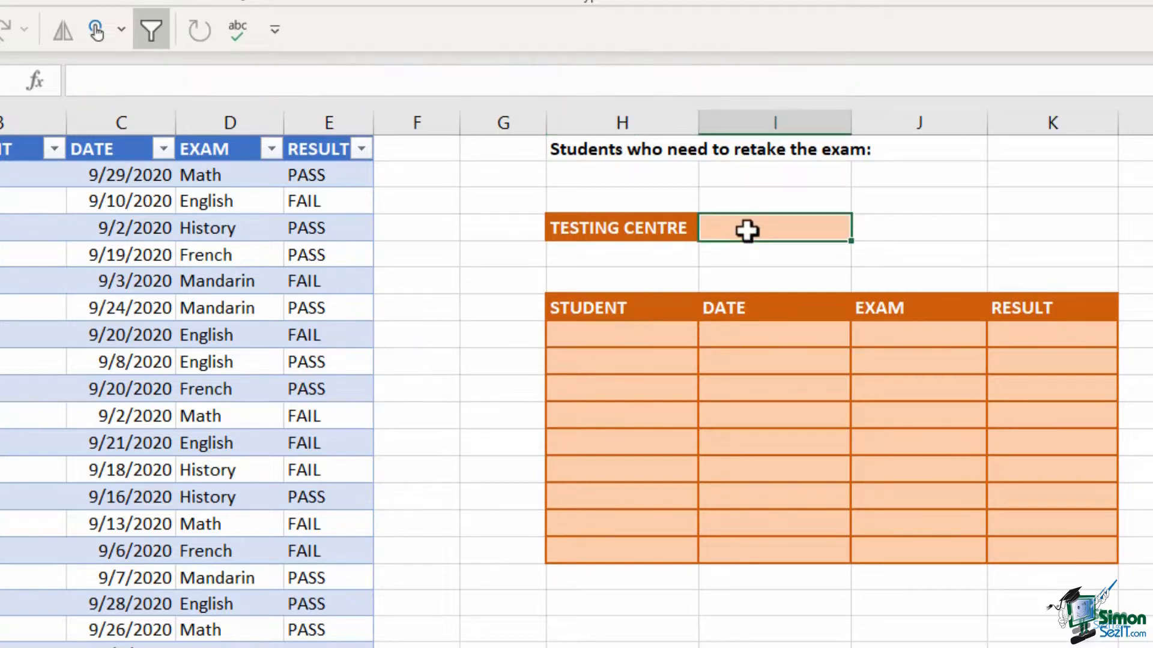
pyautogui.write('Halifax')
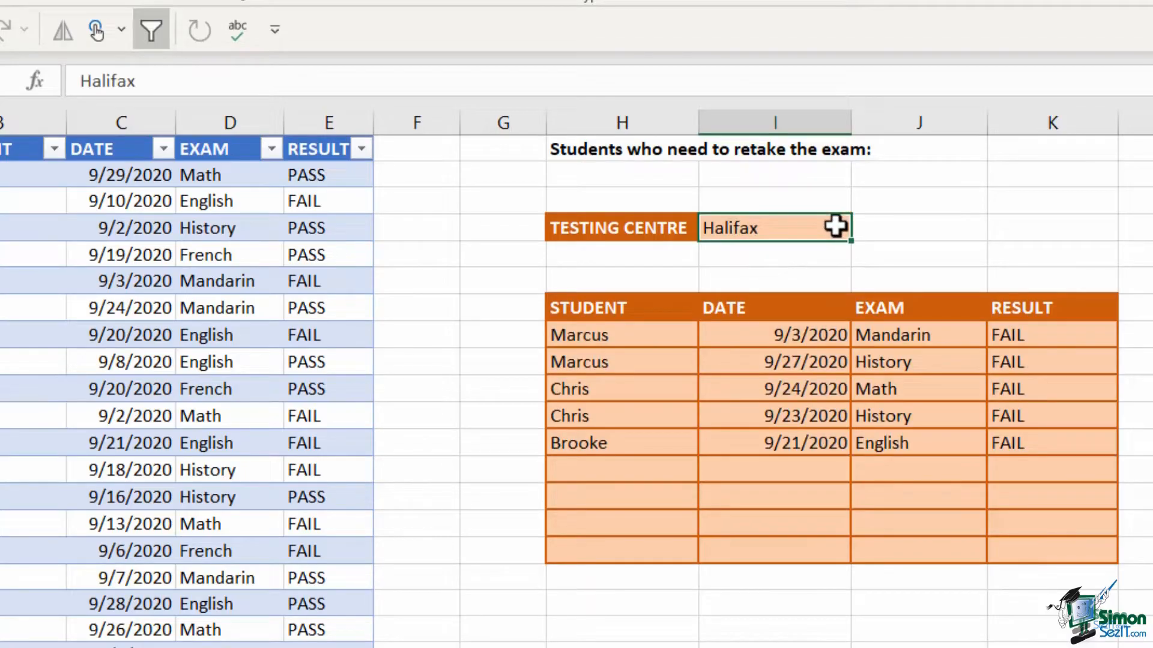
pyautogui.write('Little Rock')
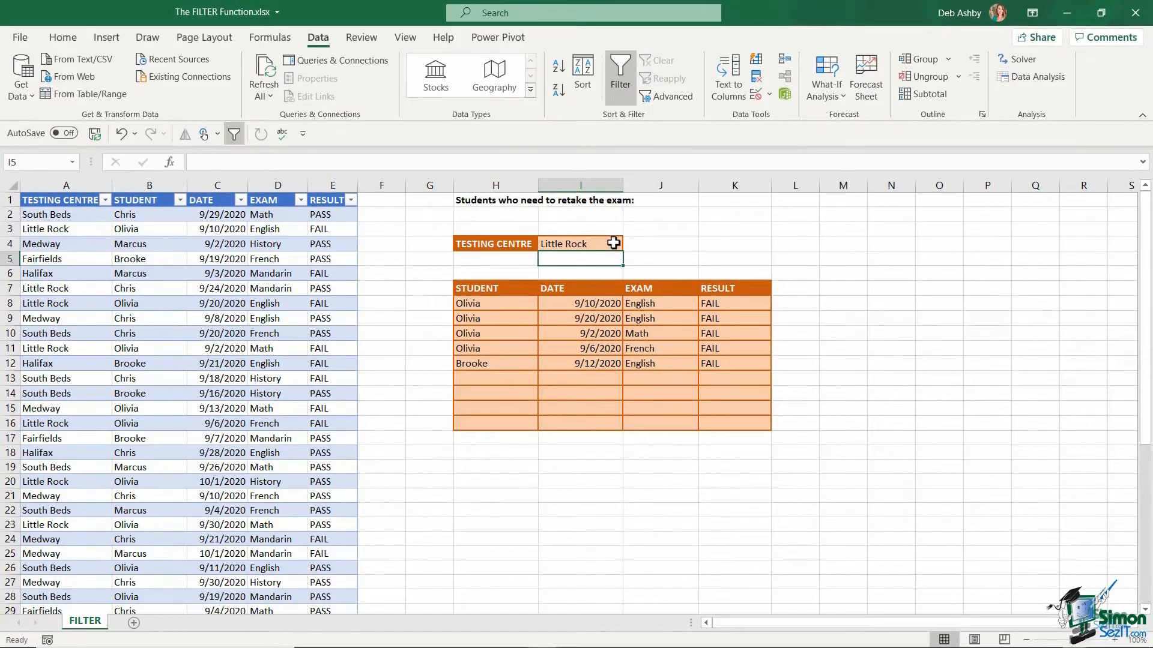
# Step: Delete the sample entries, formula and table formatting, then select the empty testing centre cell I4
pyautogui.click(62, 37)
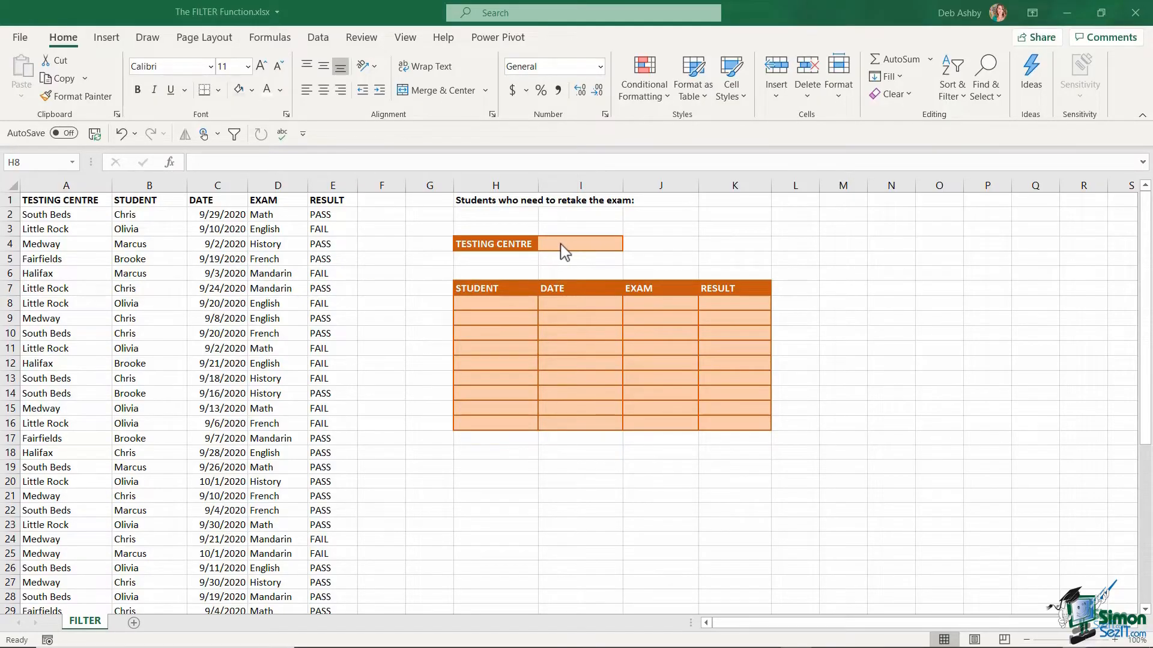
pyautogui.click(580, 243)
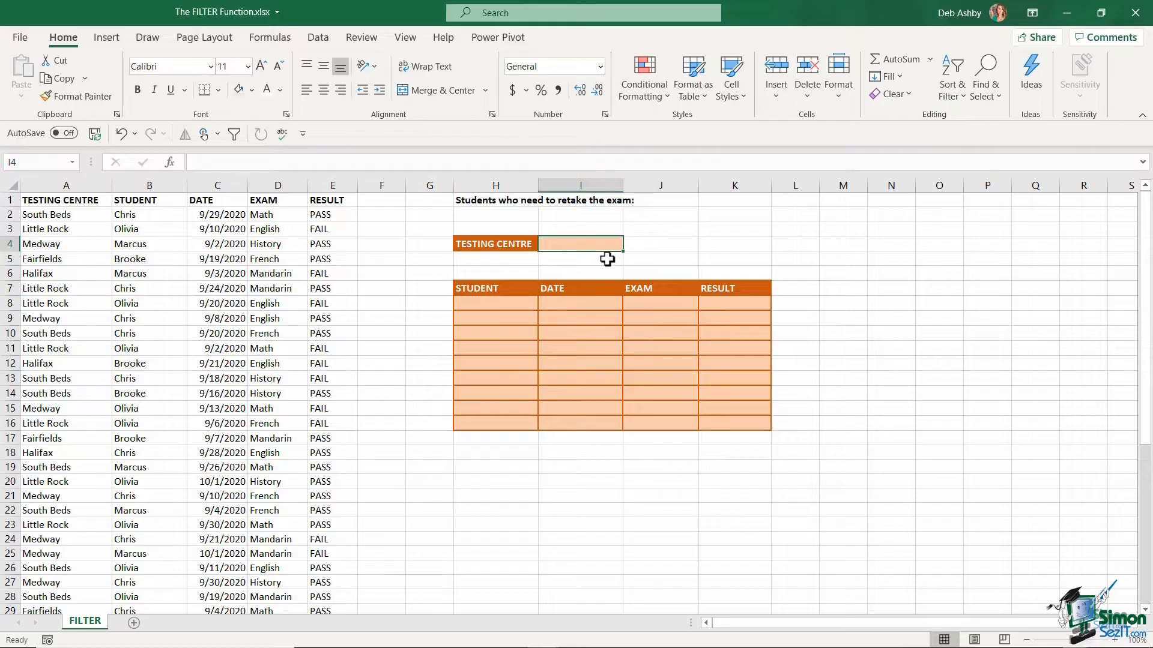
pyautogui.moveTo(424, 272)
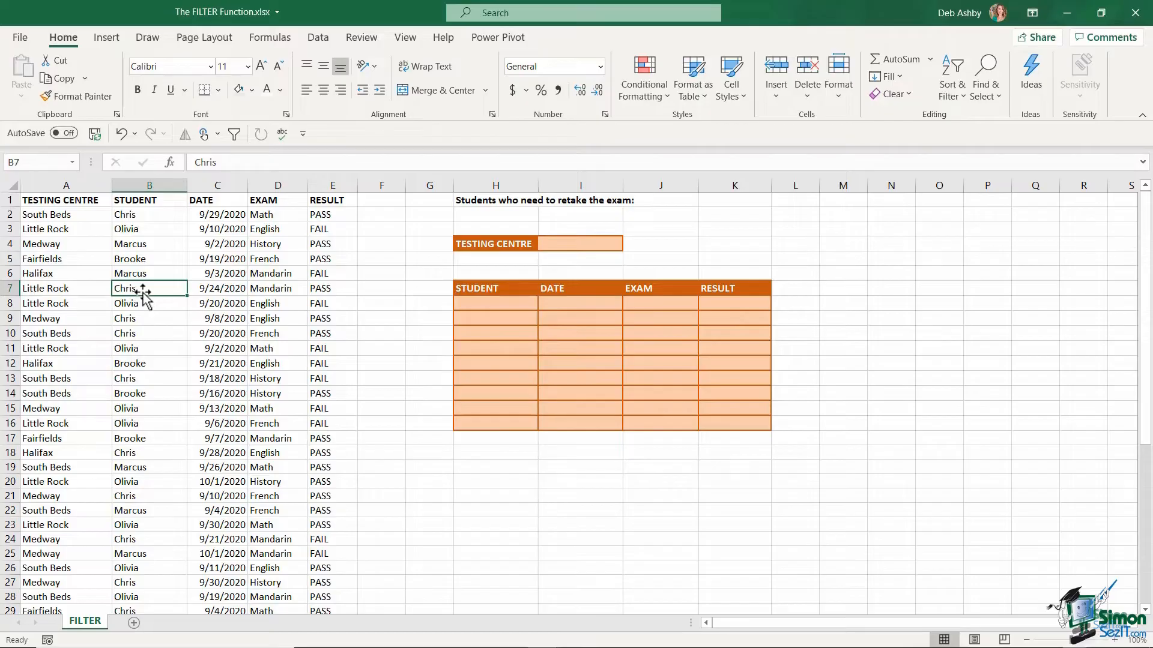
# Step: Convert the exam data to a table with headers and apply Orange, Table Style Light 10
pyautogui.press('Ctrl+T')
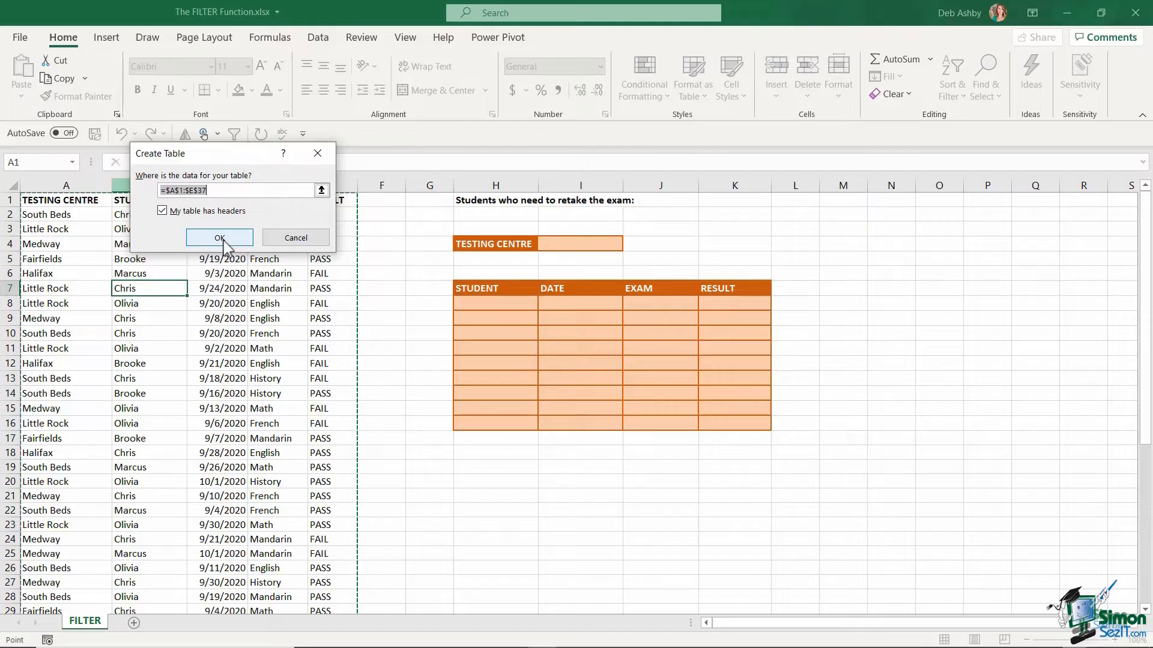
pyautogui.click(220, 238)
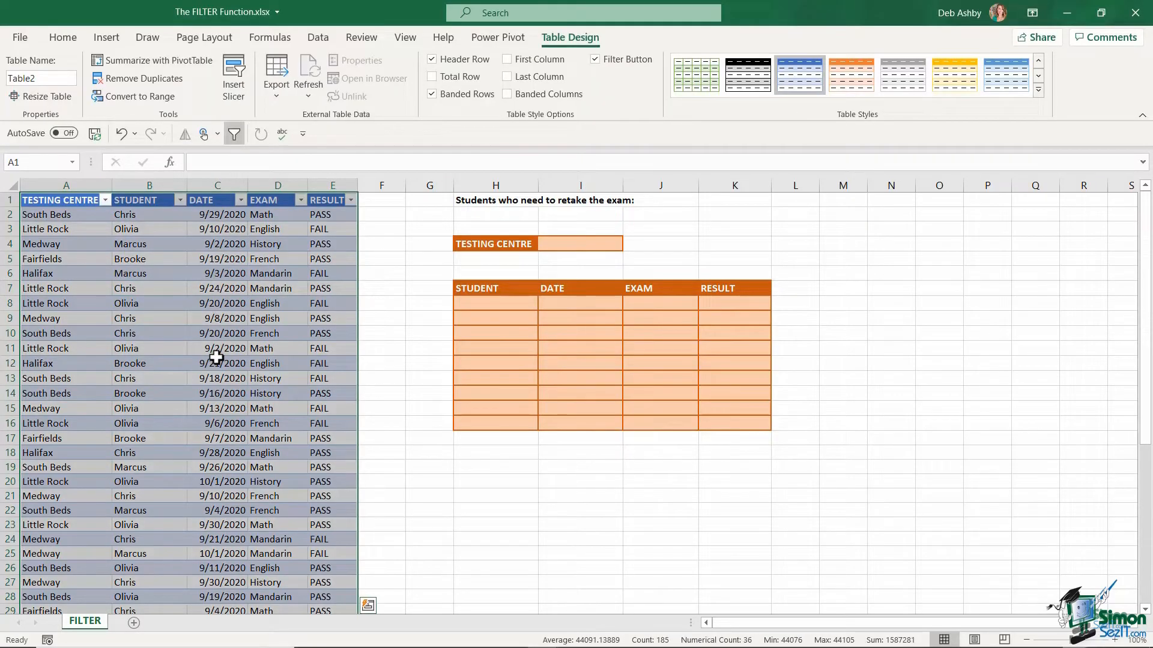
pyautogui.click(1038, 89)
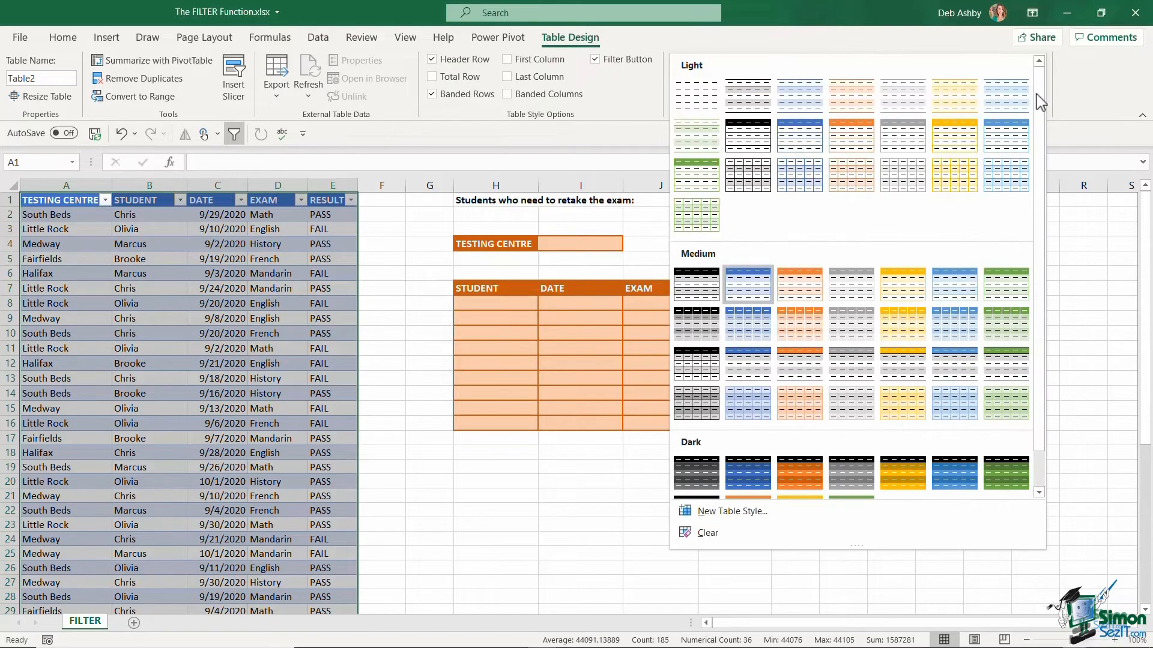
pyautogui.moveTo(851, 137)
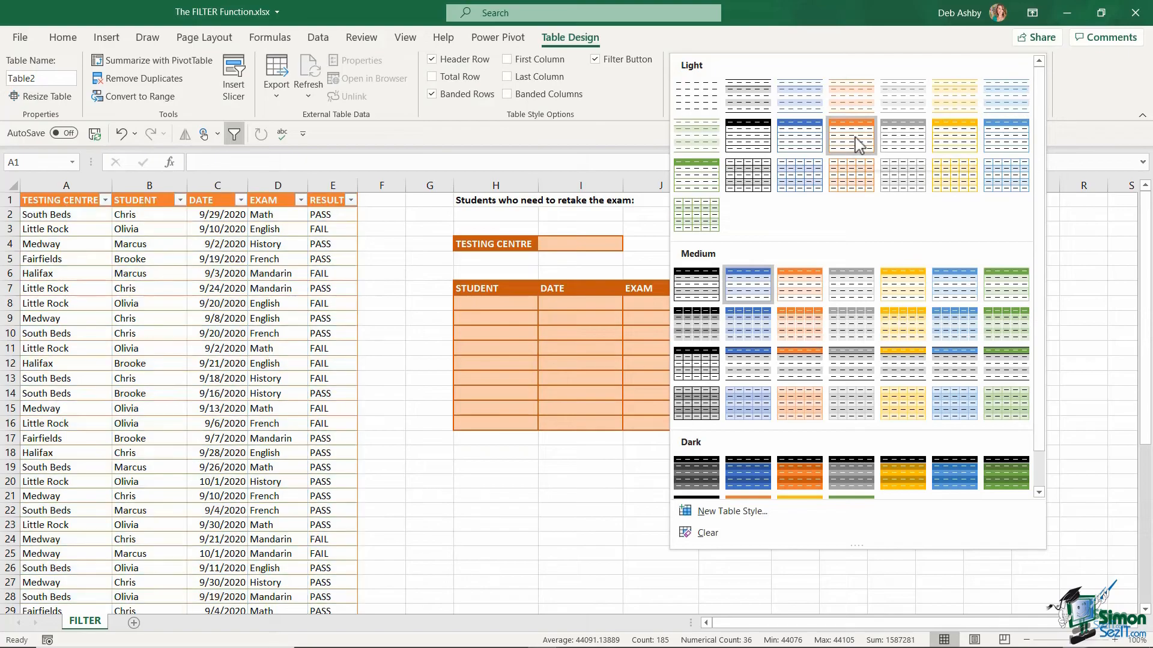
pyautogui.moveTo(856, 141)
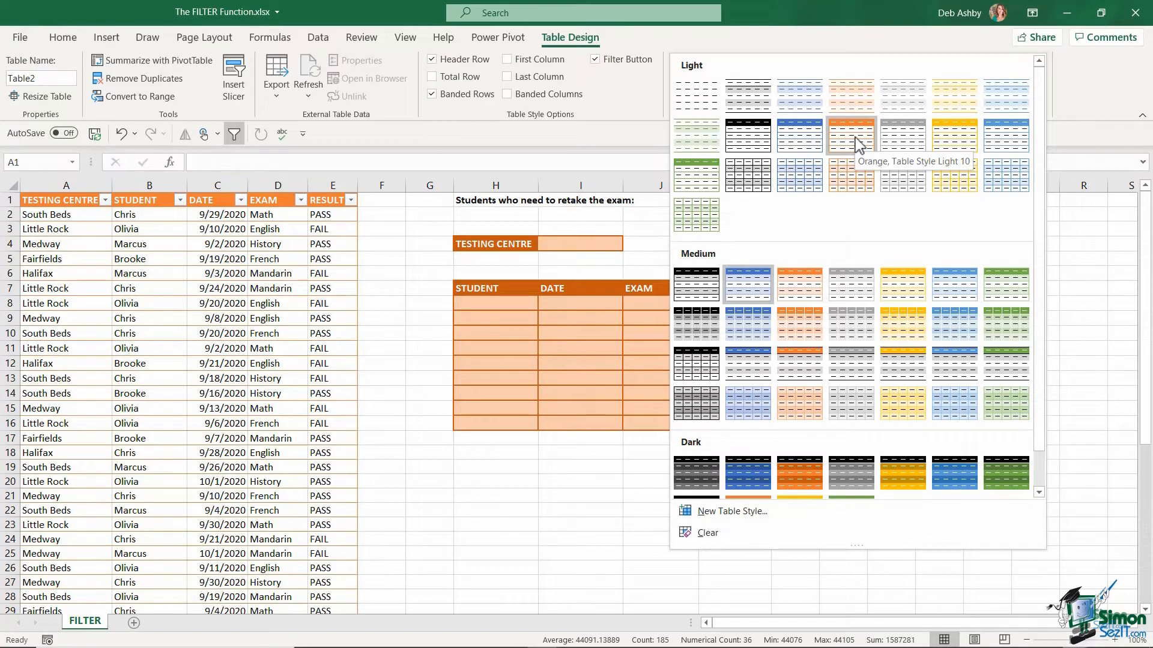
pyautogui.click(851, 135)
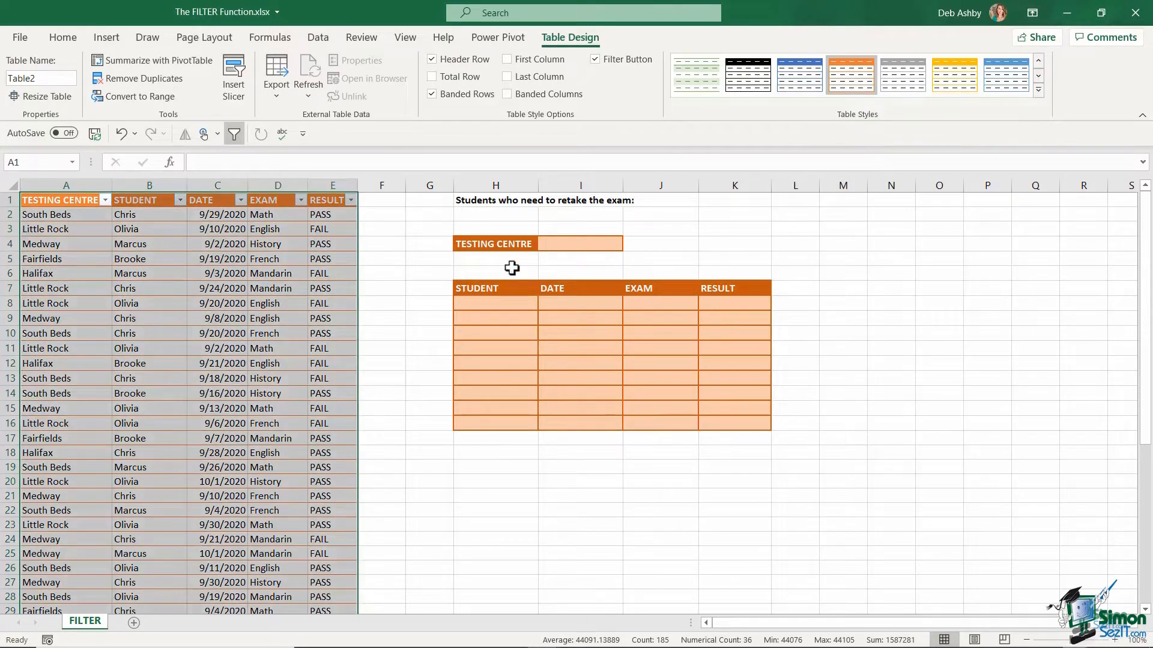
pyautogui.click(277, 363)
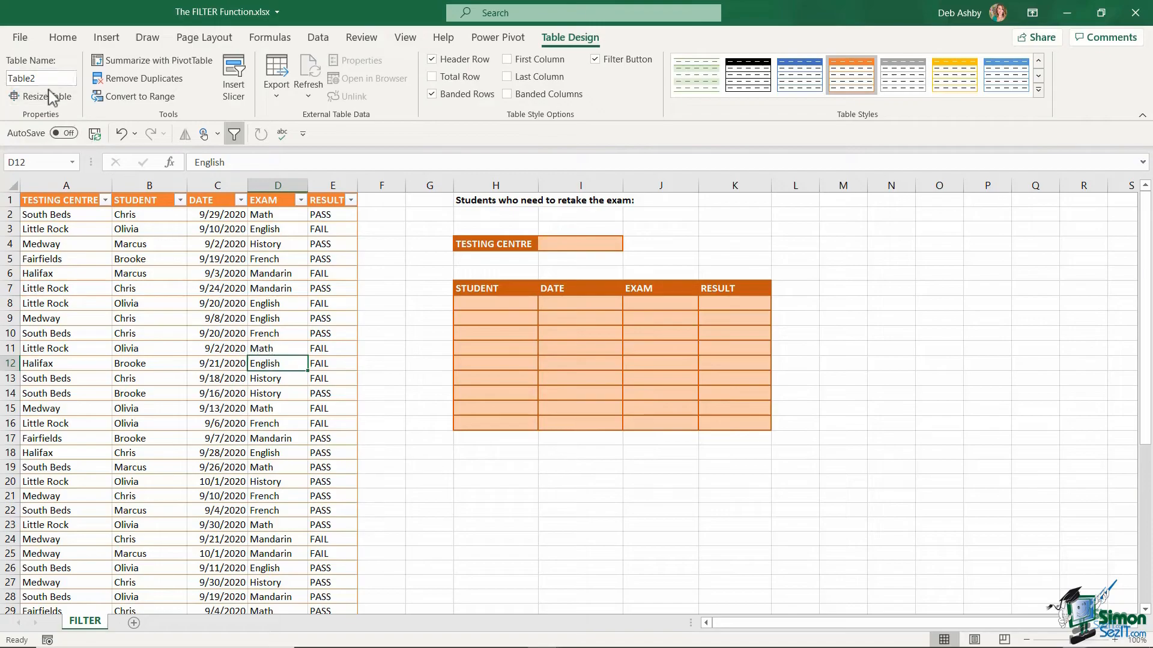
# Step: Name the table Exam_Results, then select testing centre cell I4
pyautogui.click(36, 78)
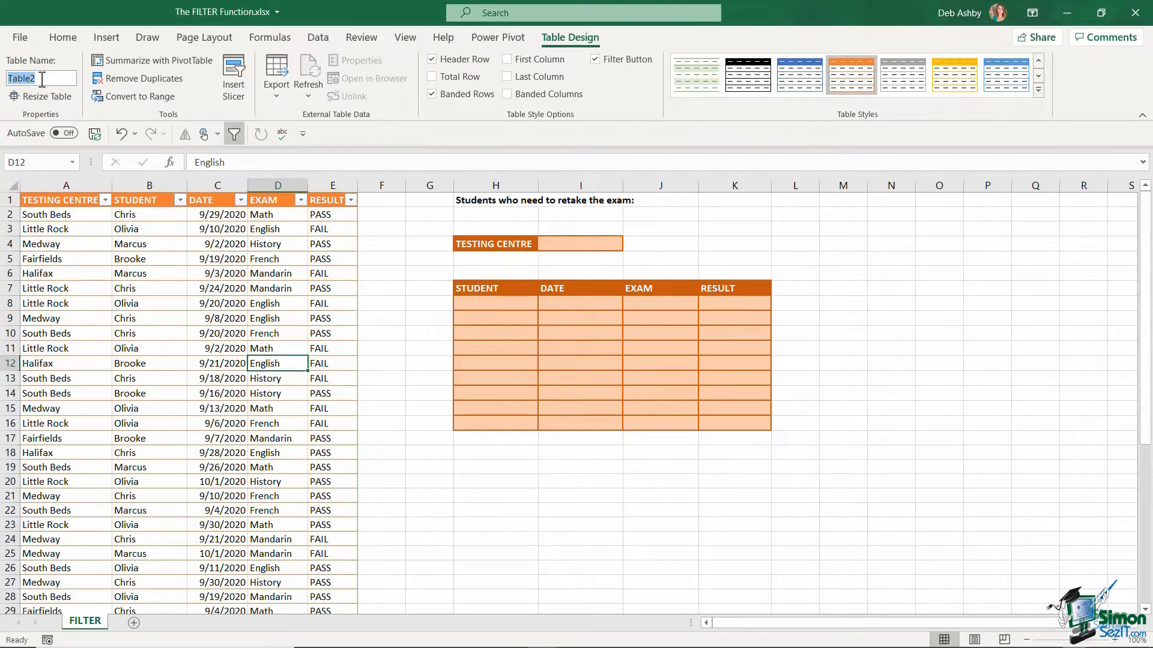
pyautogui.write('Exam_Results')
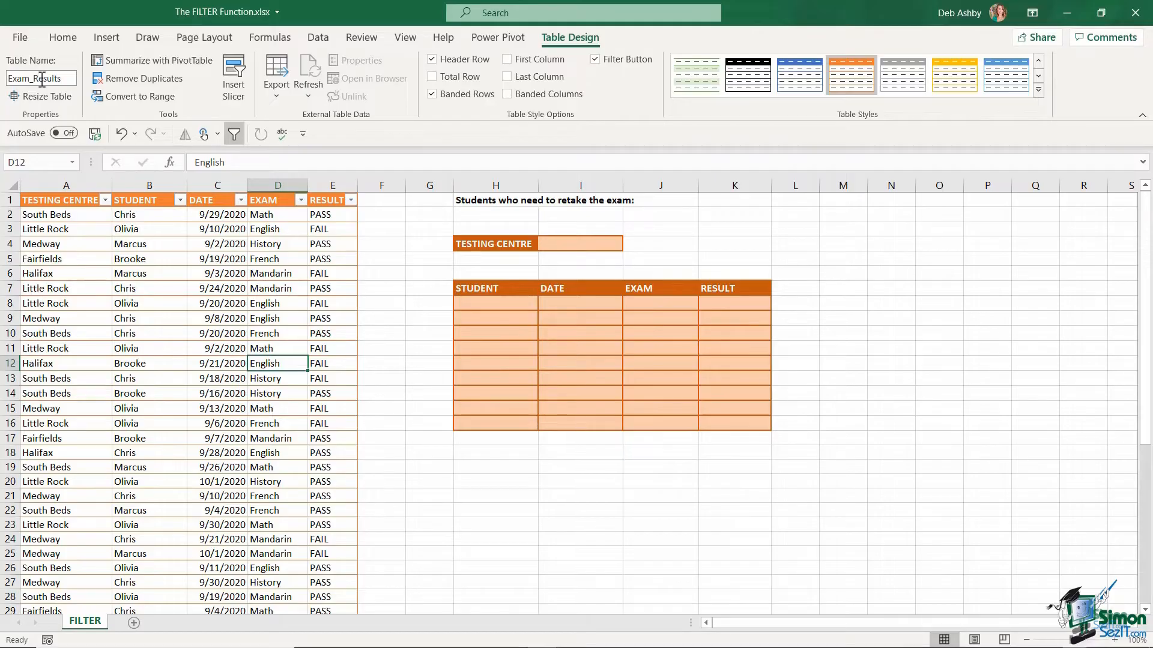
pyautogui.click(149, 288)
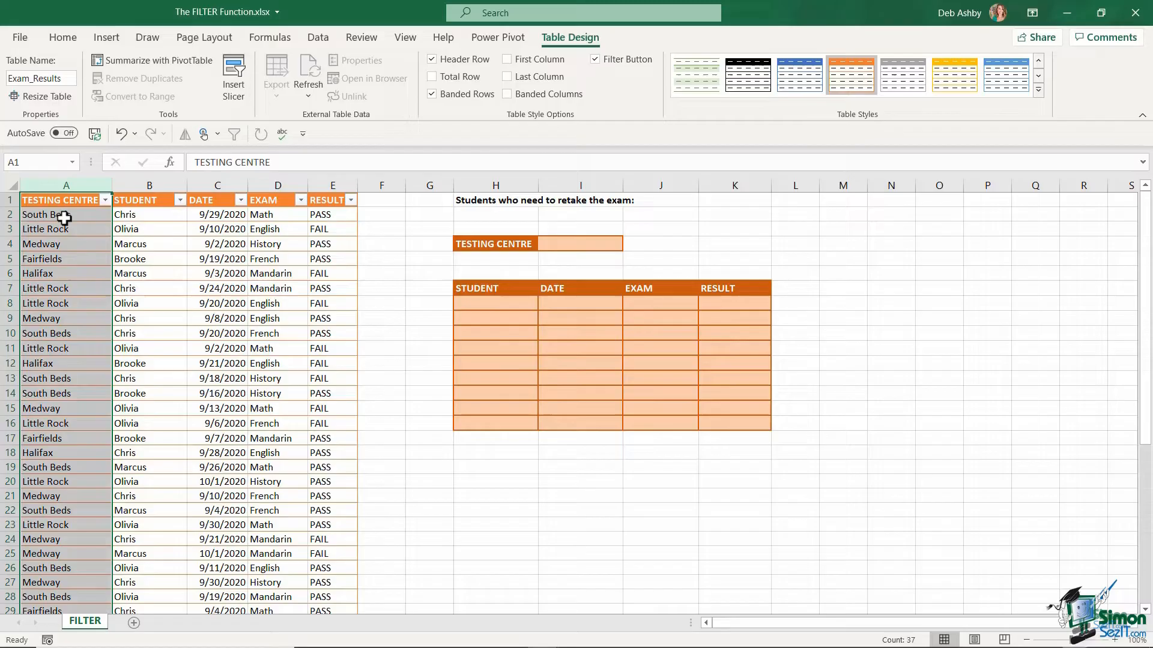
pyautogui.moveTo(54, 283)
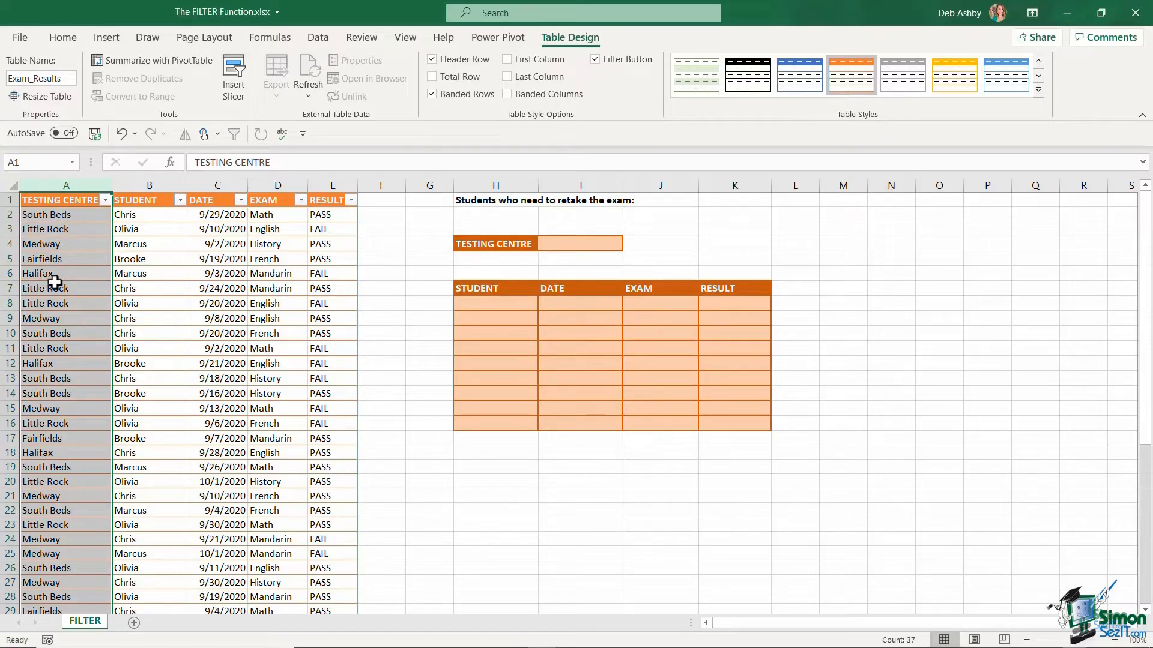
pyautogui.moveTo(65, 488)
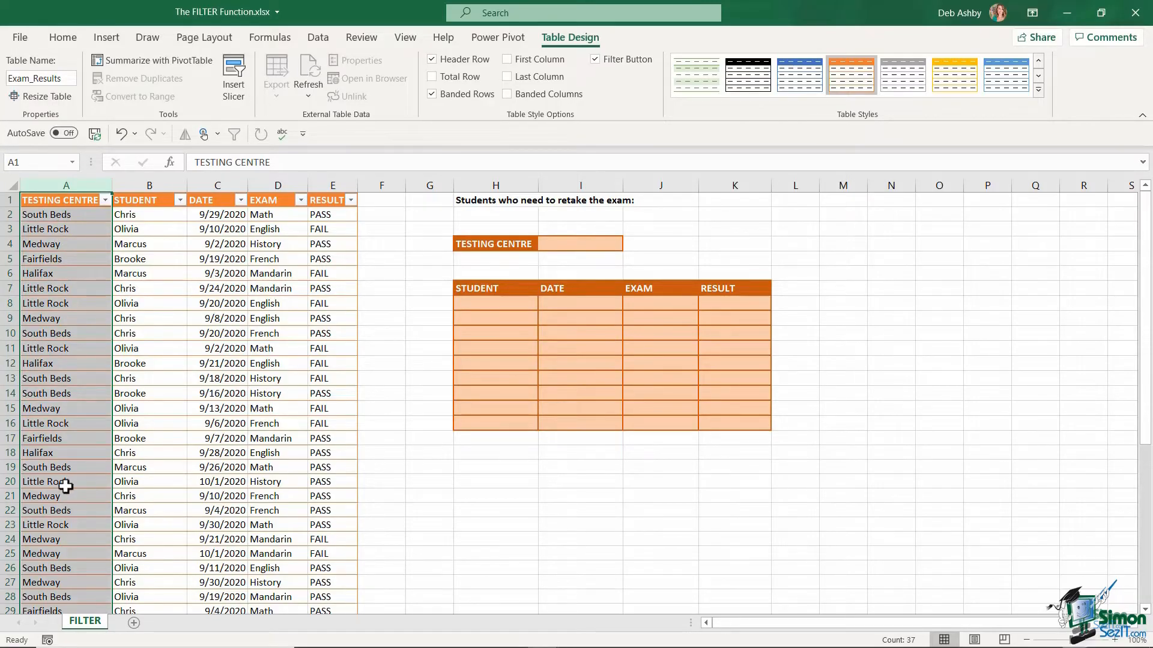
pyautogui.moveTo(107, 467)
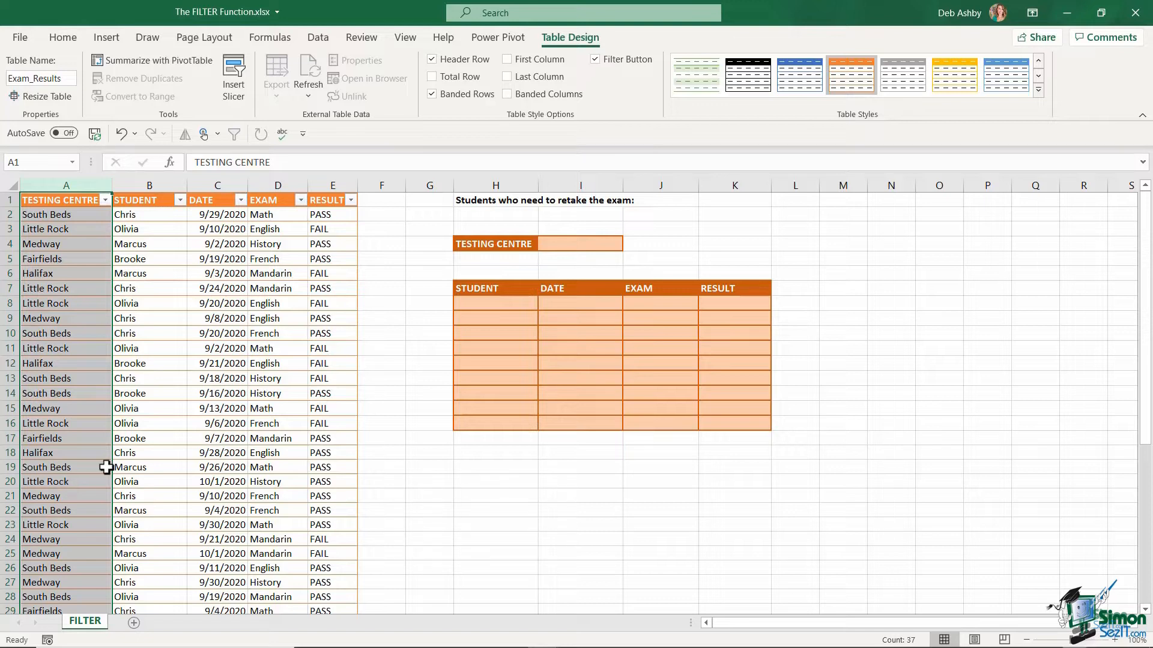
pyautogui.click(580, 244)
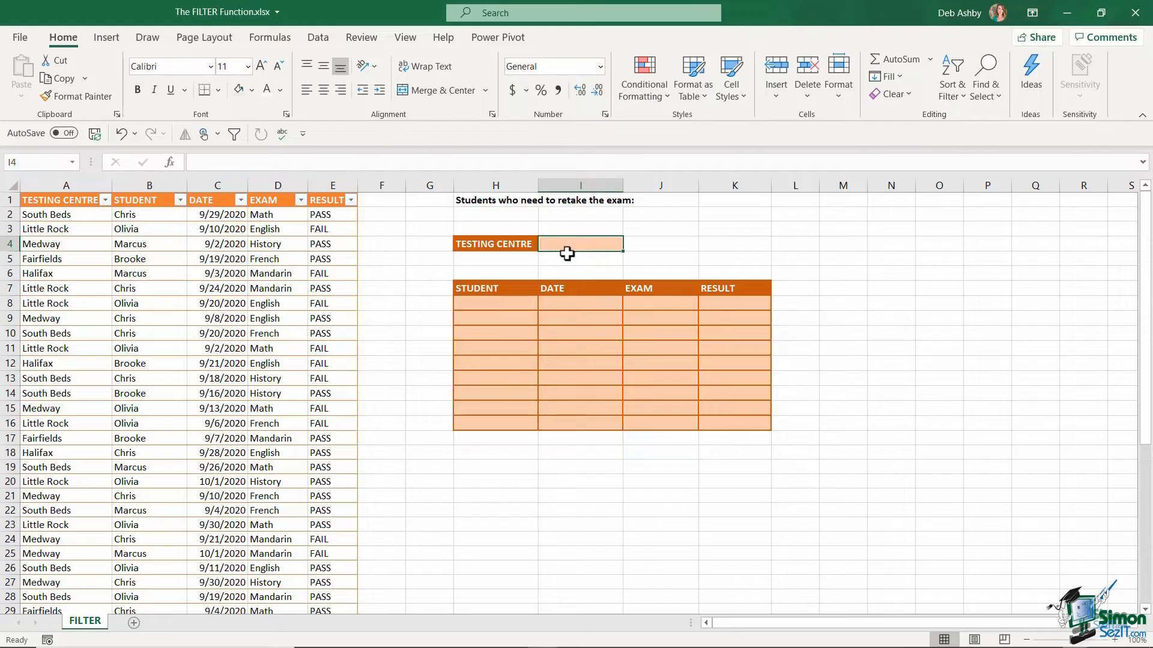
pyautogui.moveTo(737, 370)
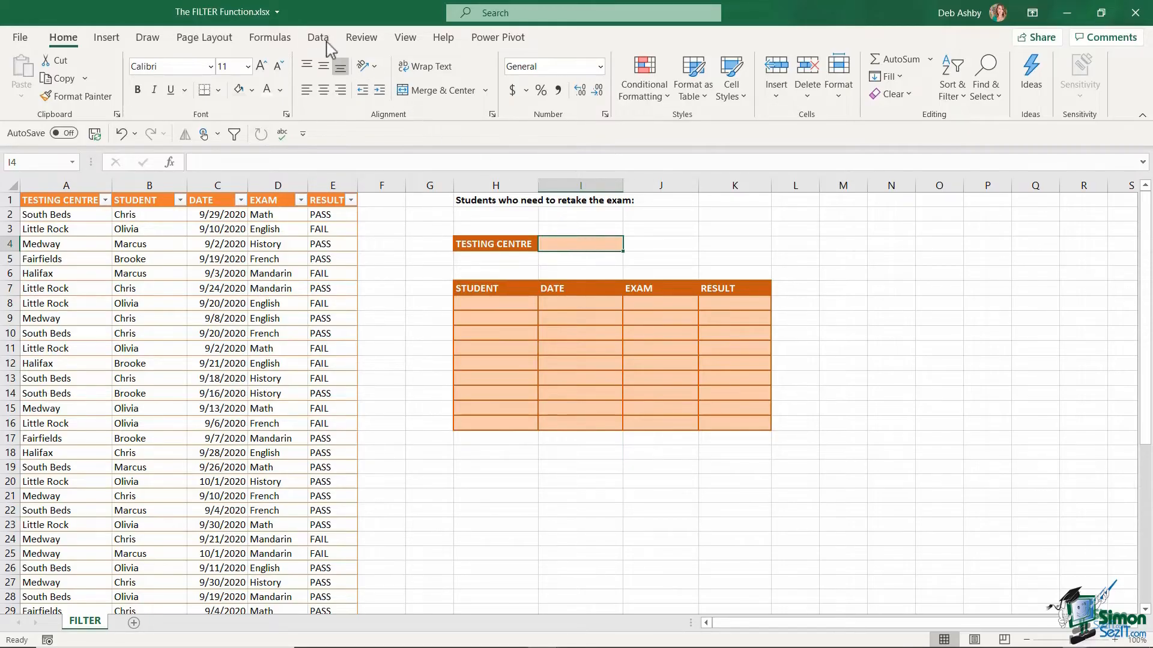
pyautogui.click(318, 37)
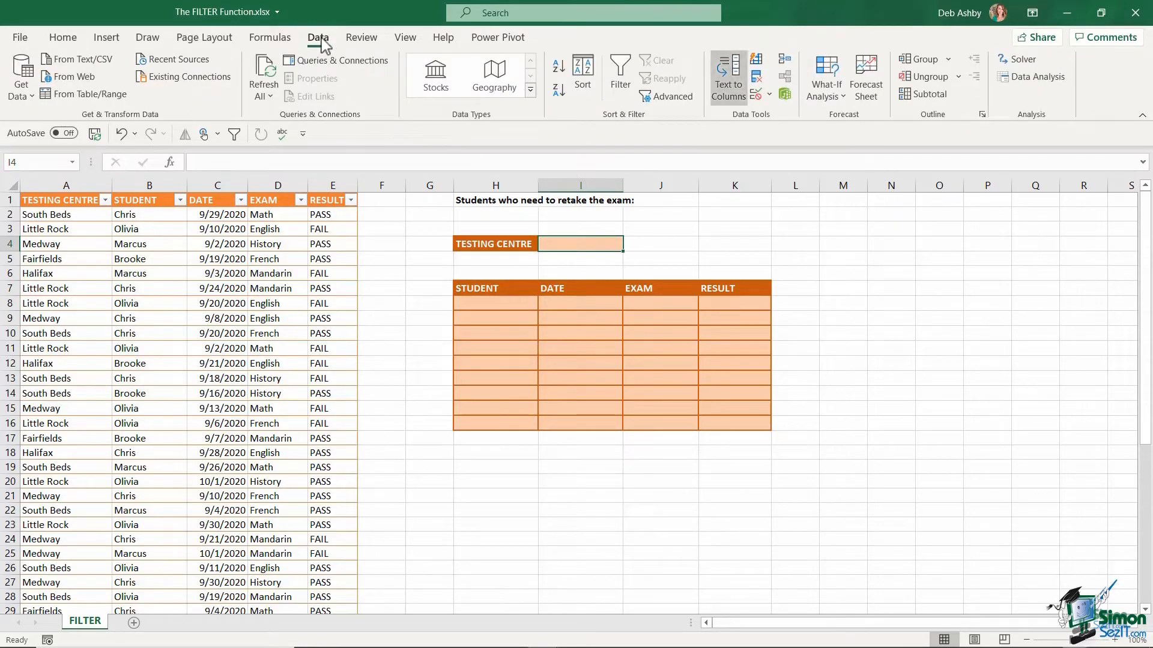
pyautogui.click(768, 94)
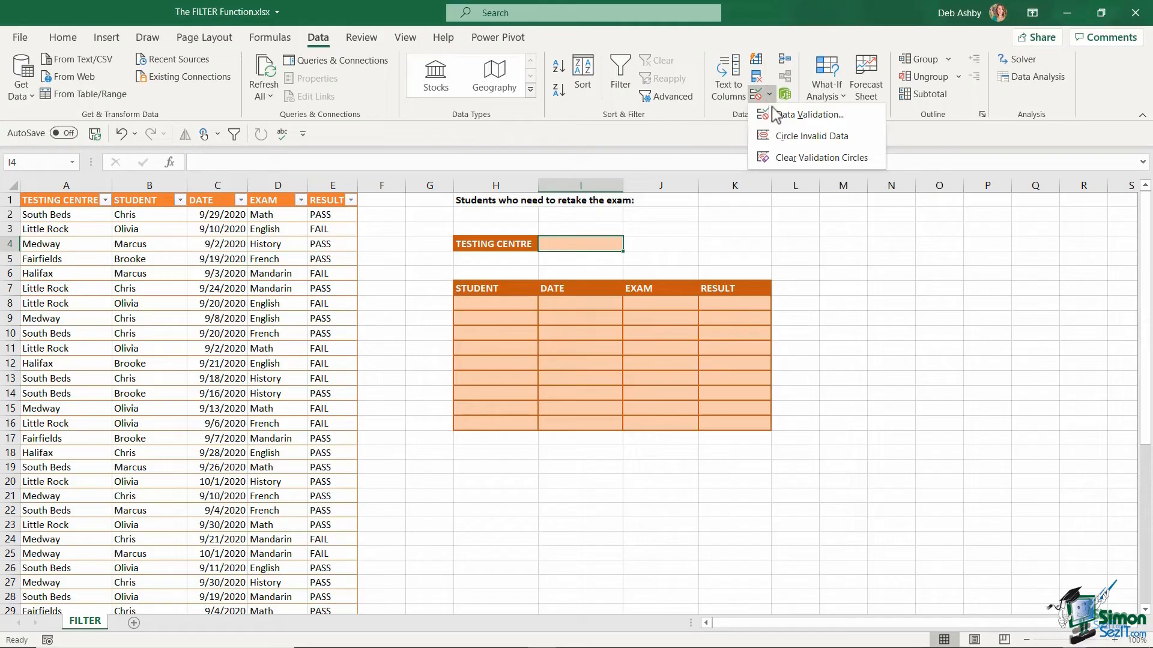
pyautogui.click(809, 115)
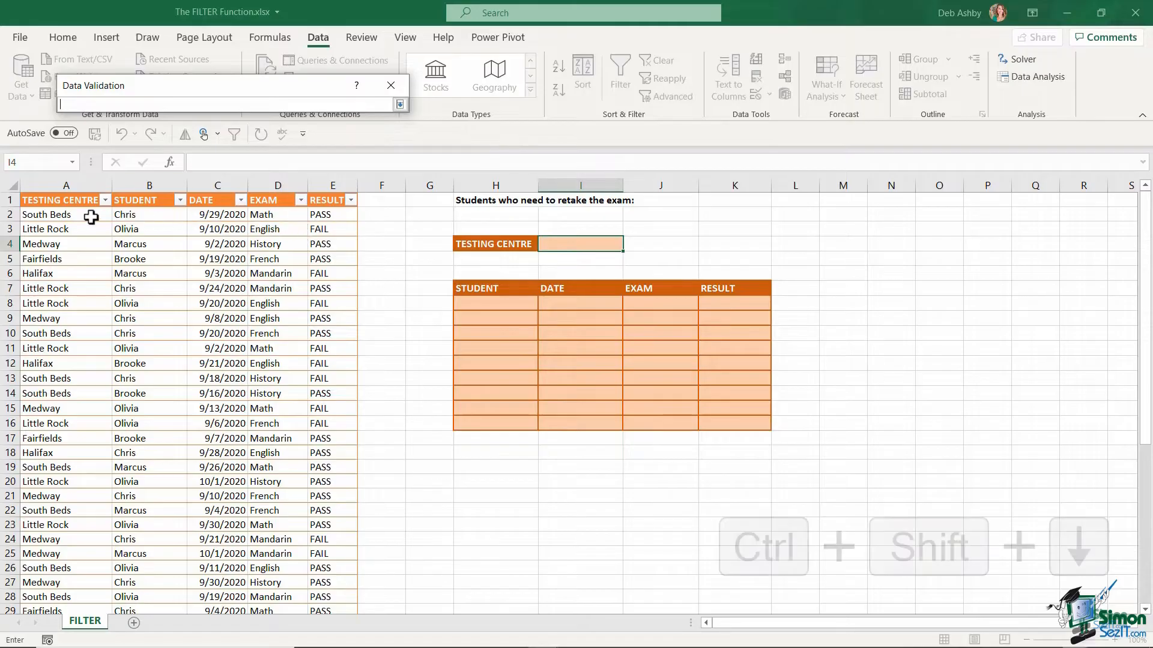
pyautogui.click(66, 214)
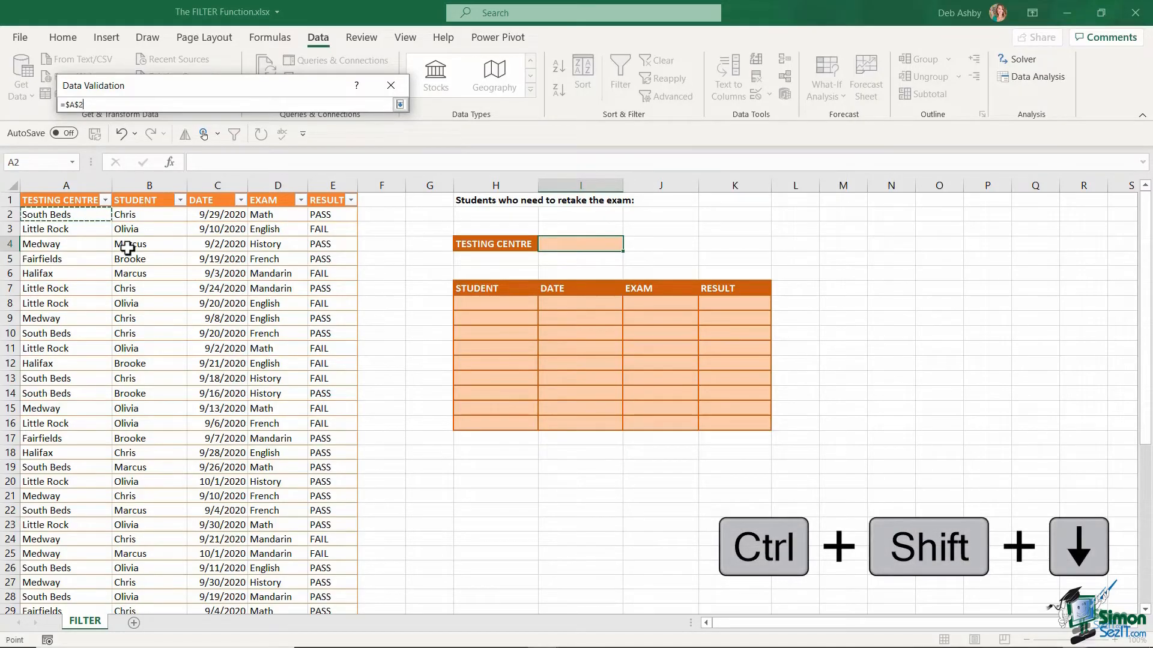
pyautogui.press('Ctrl+Shift+Down')
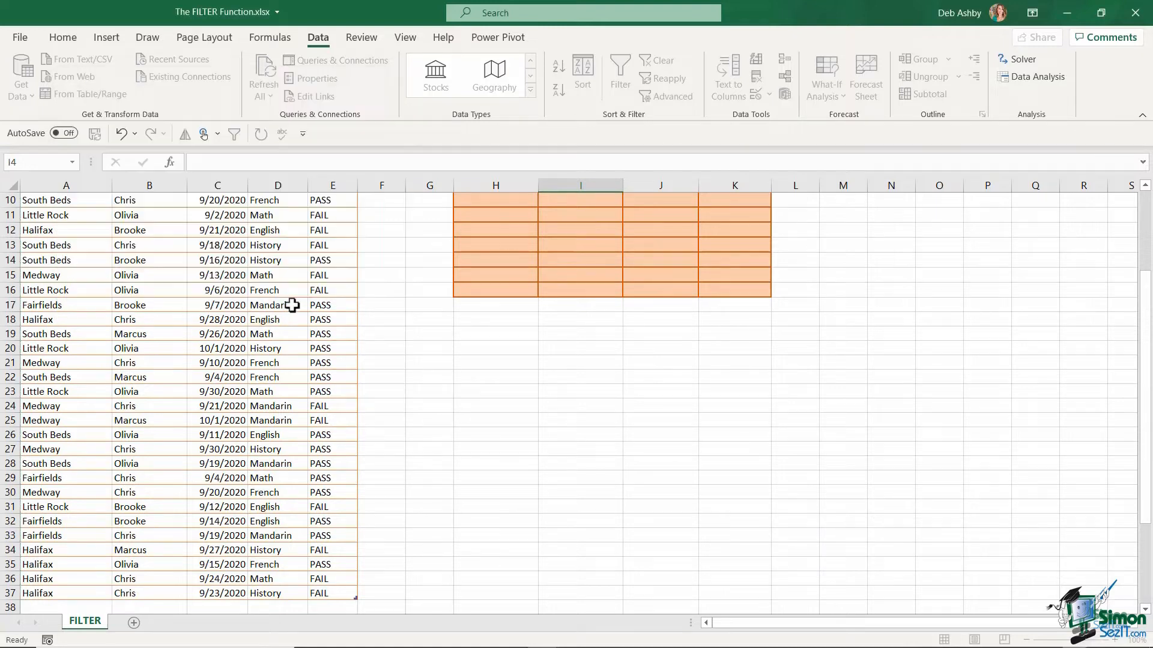
pyautogui.scroll(3)
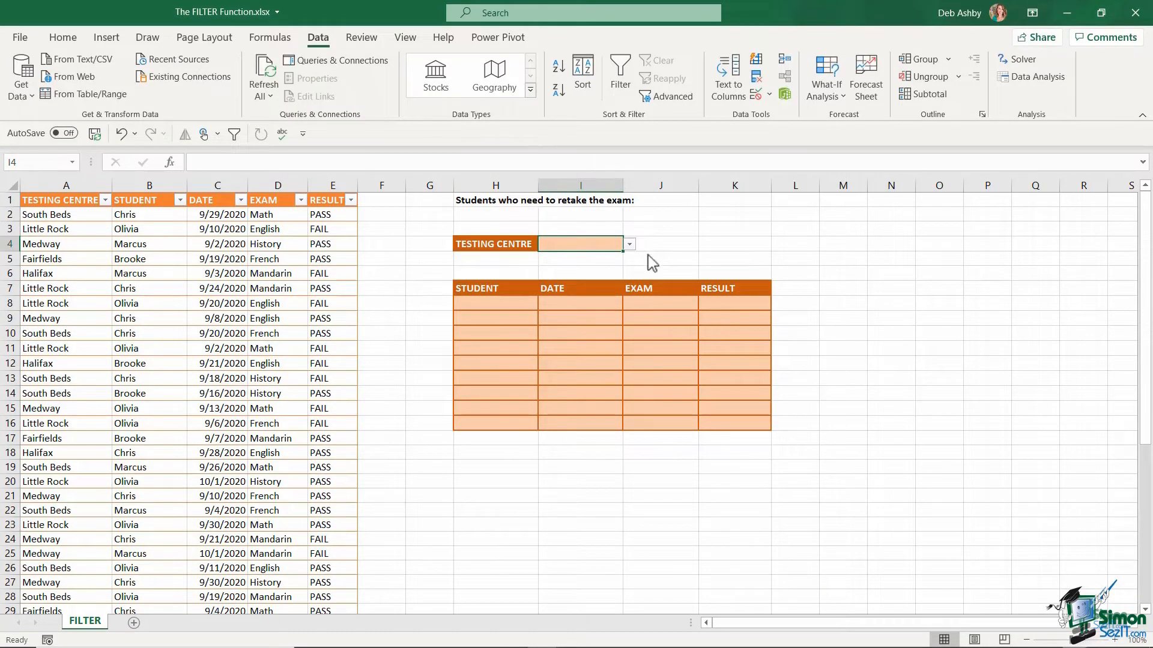
pyautogui.click(629, 244)
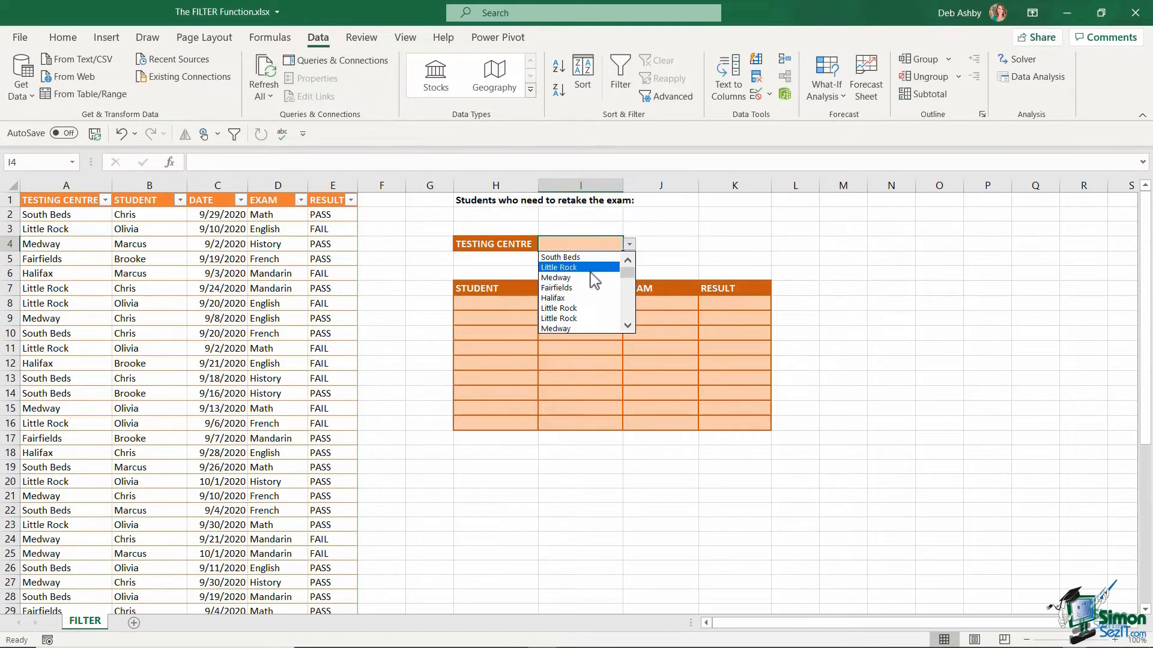
pyautogui.scroll(-3)
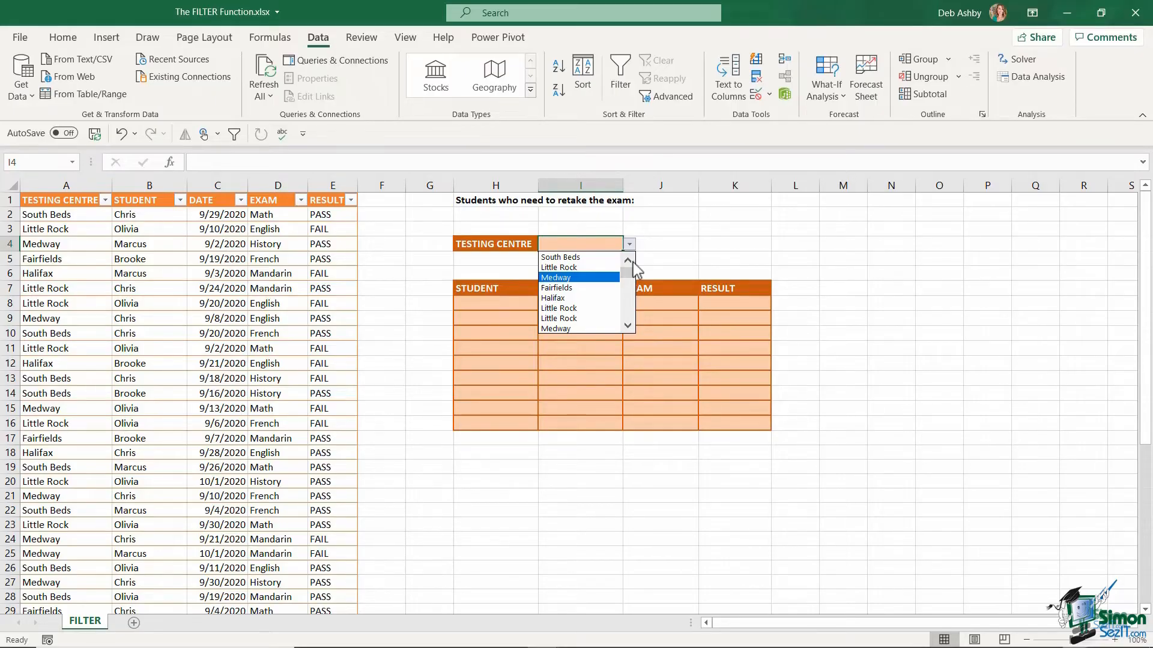
pyautogui.moveTo(577, 287)
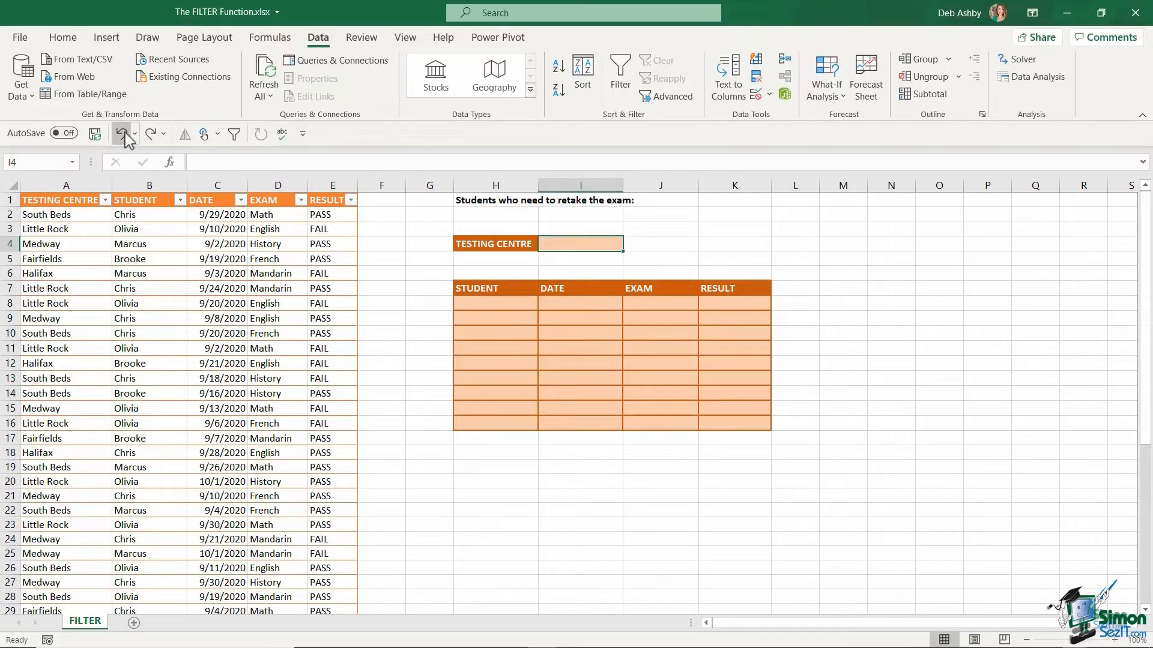
pyautogui.click(891, 288)
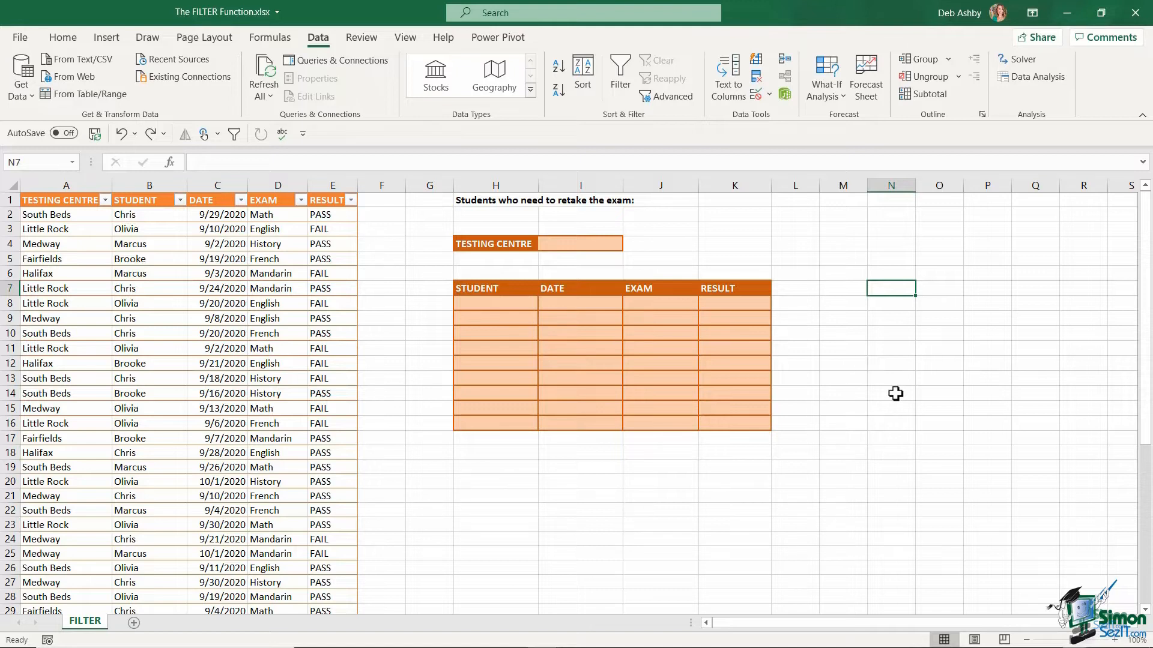
# Step: Enter =UNIQUE(Exam_Results[TESTING CENTRE]) in cell N4
pyautogui.click(891, 244)
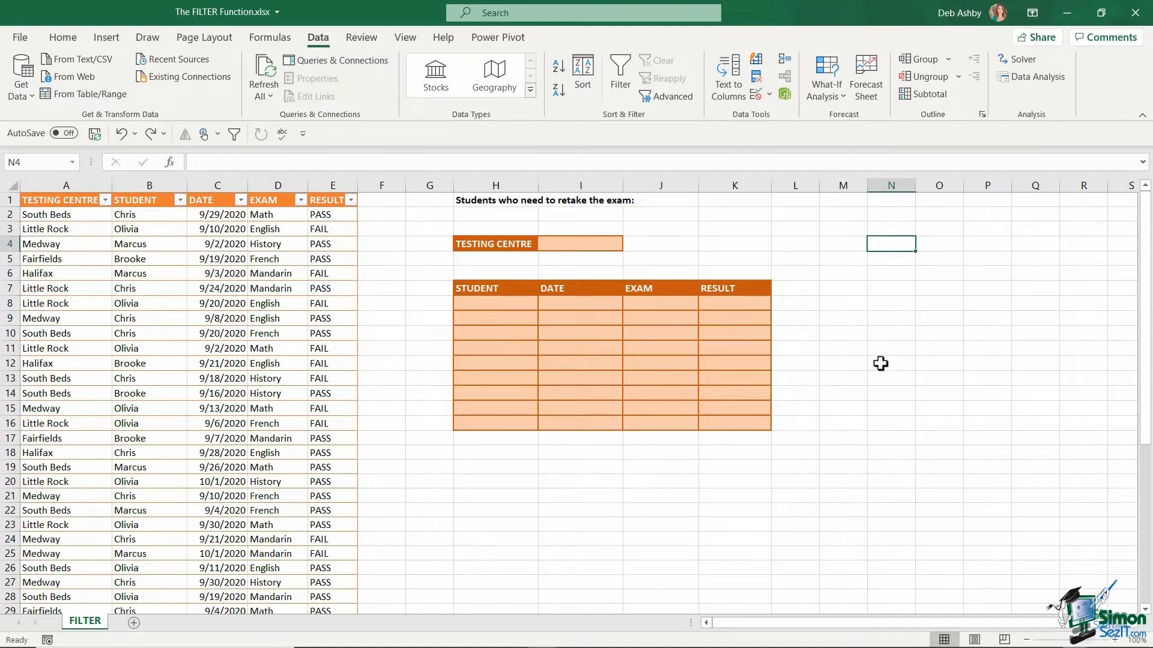
pyautogui.write('=')
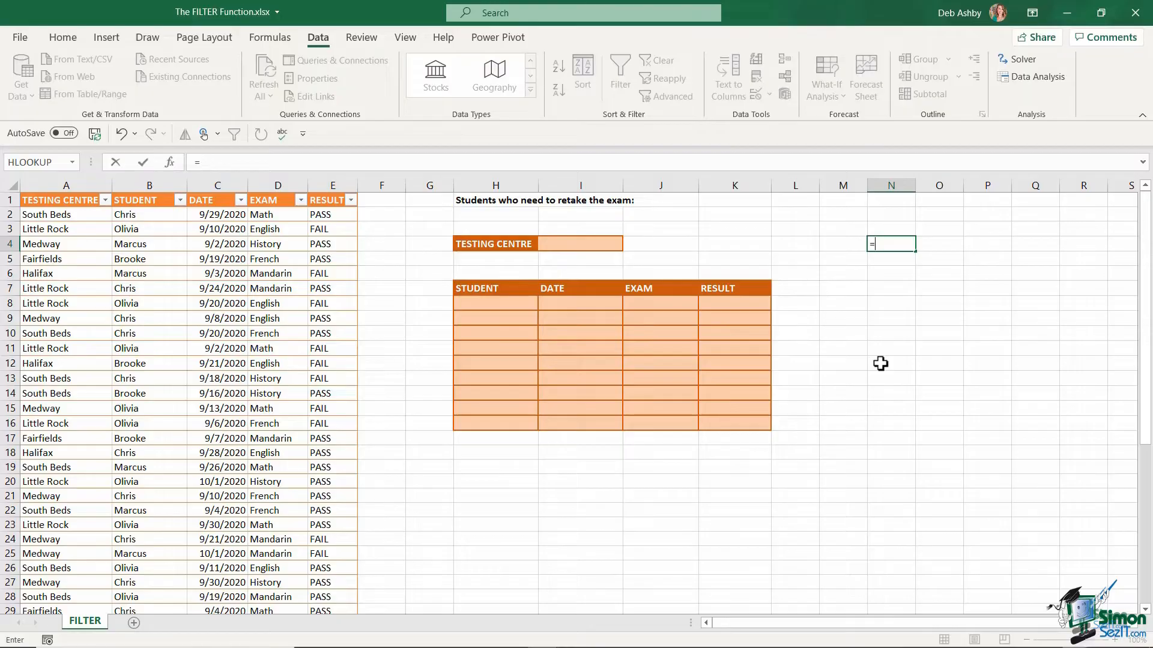
pyautogui.write('UNIQUE')
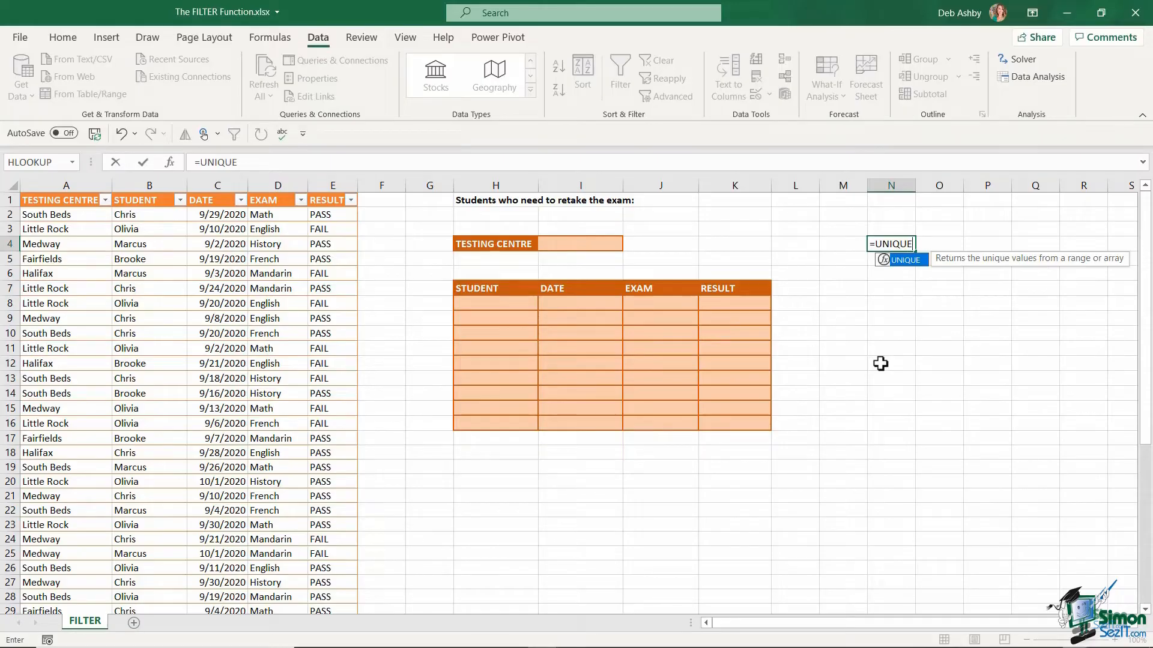
pyautogui.write('(')
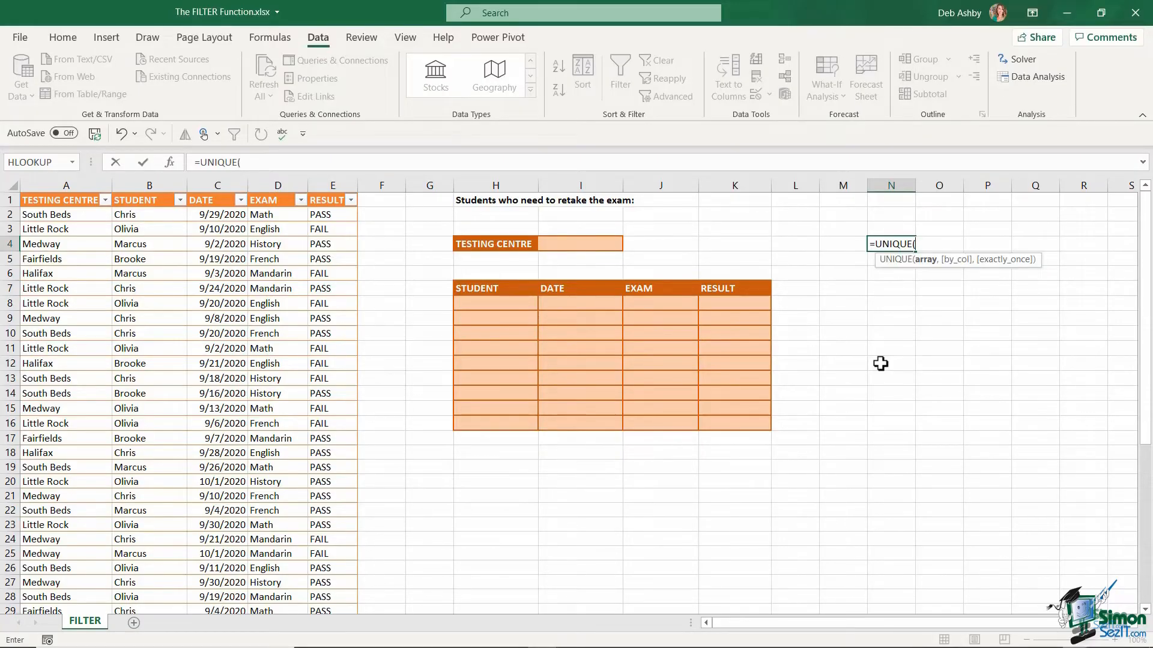
pyautogui.click(54, 214)
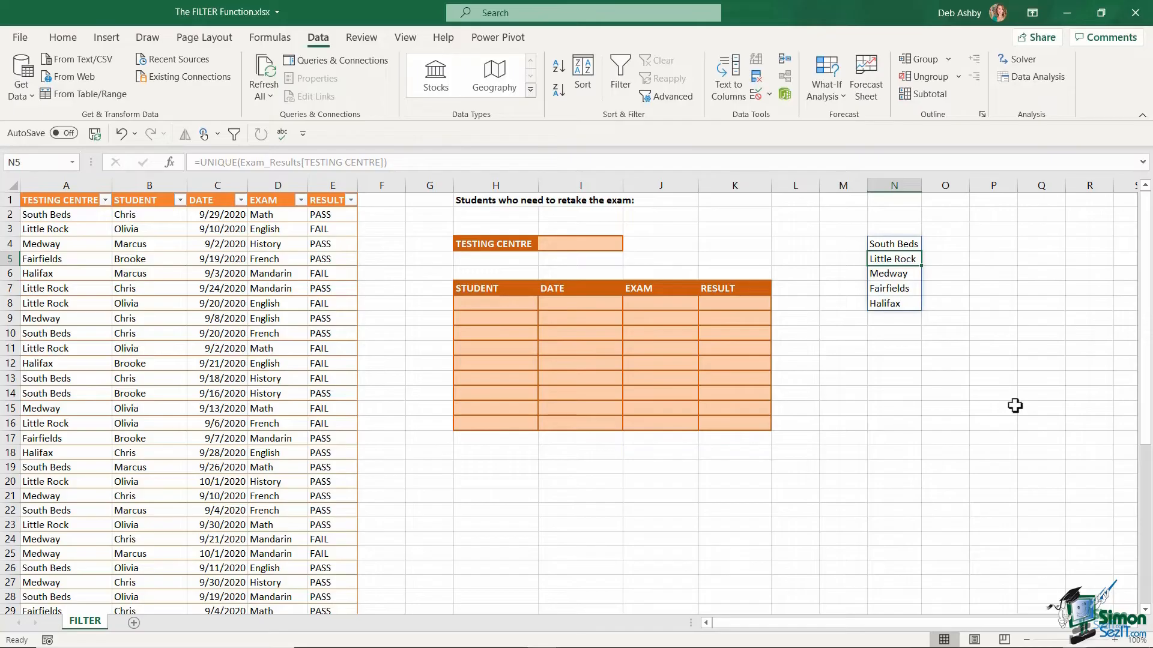
pyautogui.moveTo(957, 337)
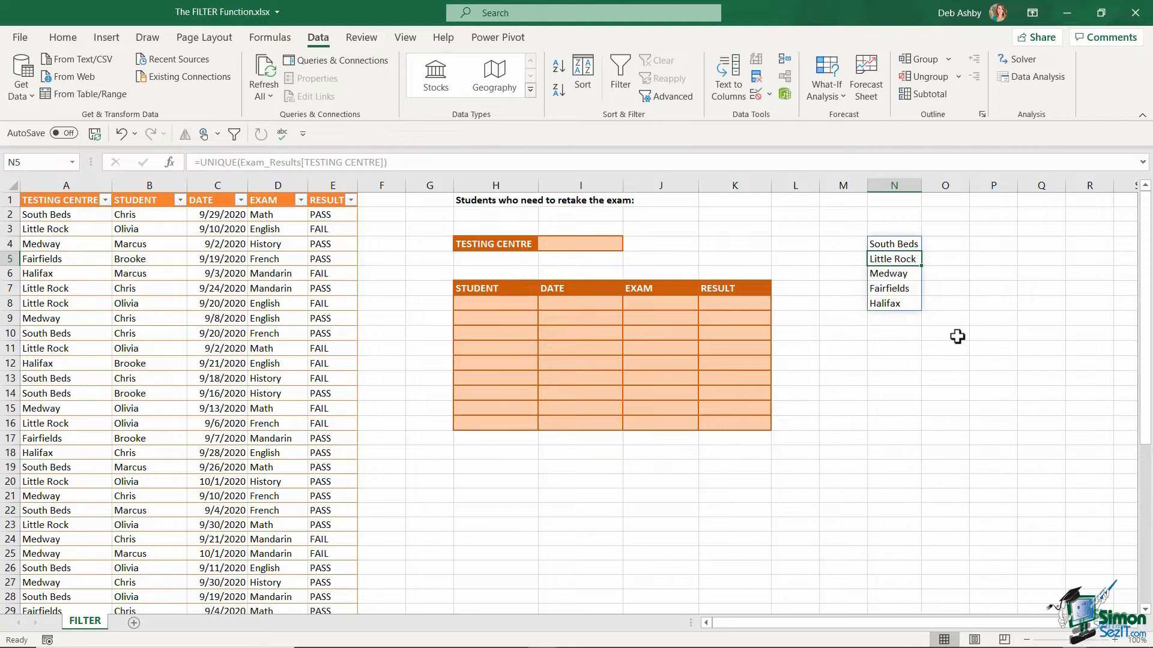
pyautogui.moveTo(897, 322)
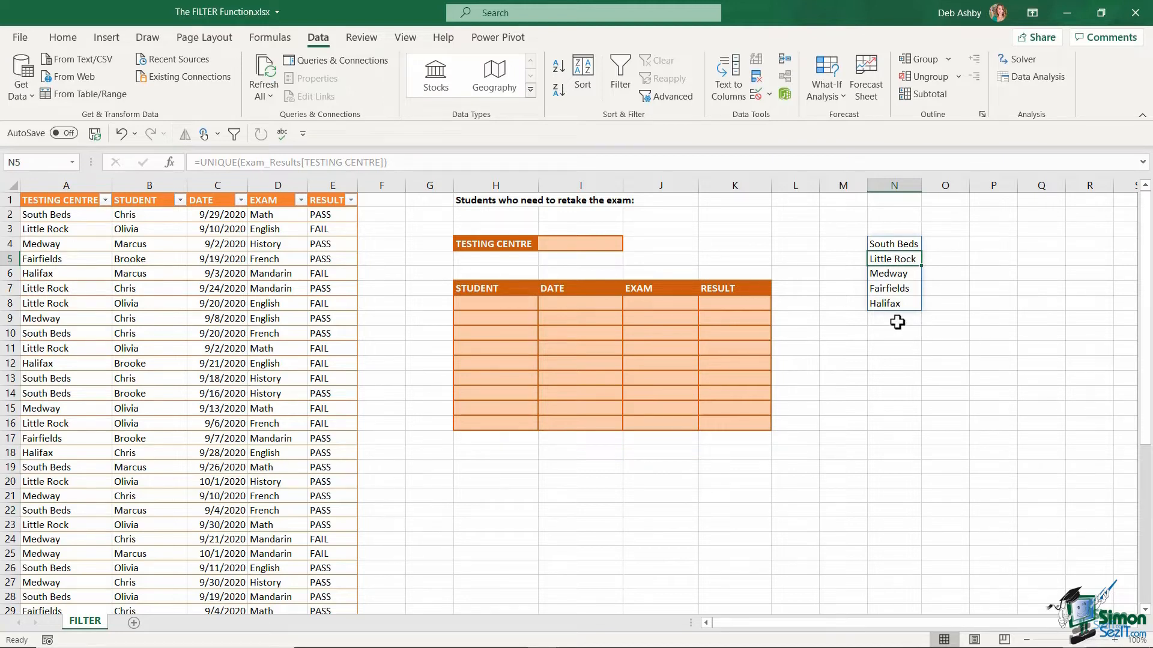
pyautogui.moveTo(138, 424)
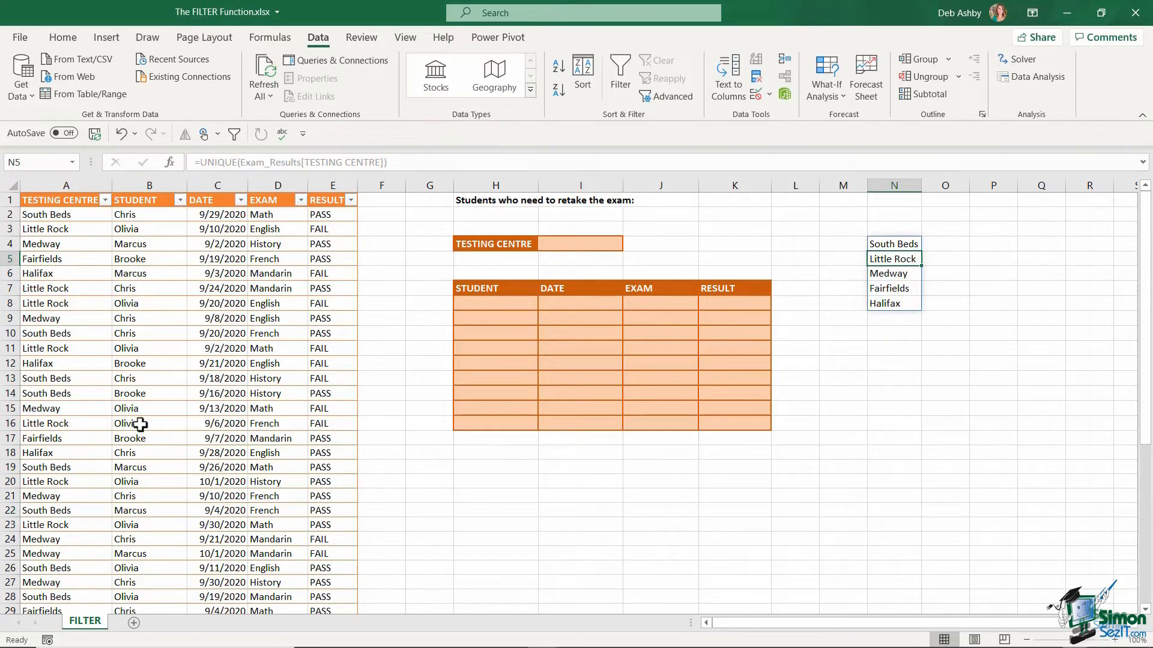
# Step: Test the list by inserting a table row with Birkbeck, then undo both changes
pyautogui.rightClick(3, 510)
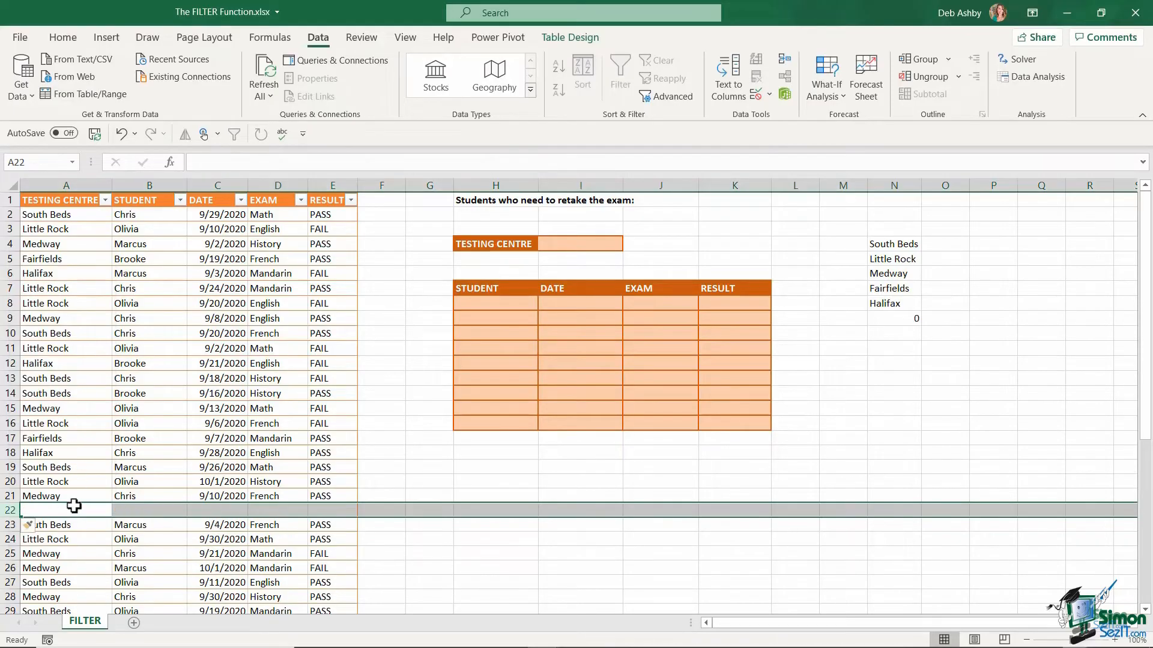
pyautogui.write('Birkbeck')
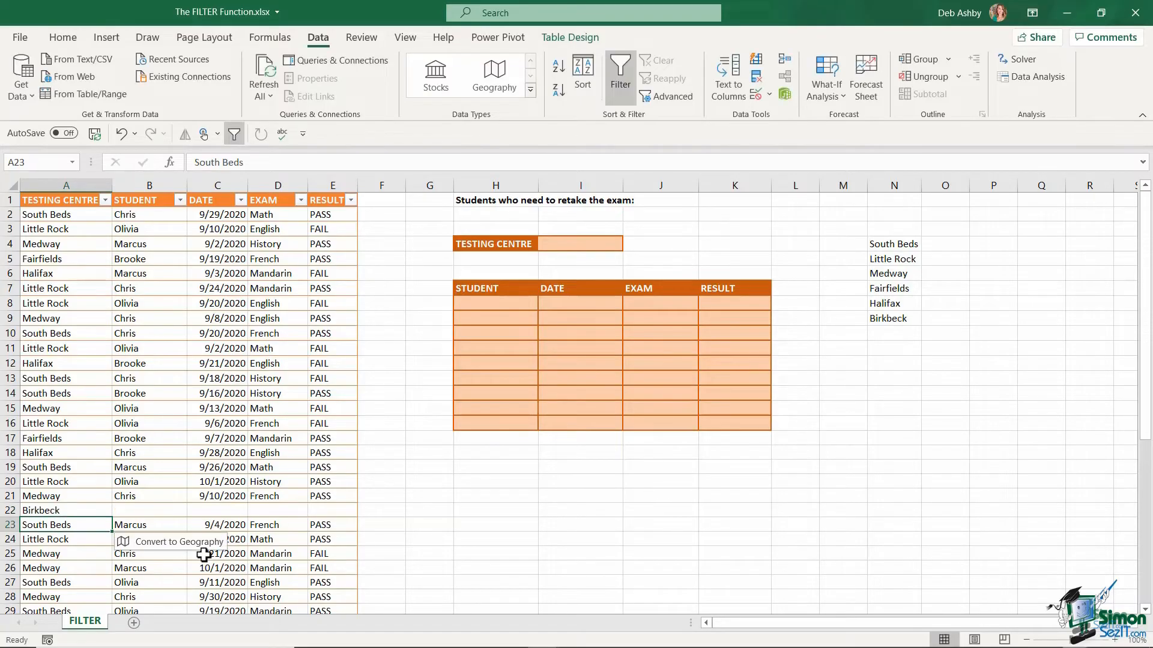
pyautogui.moveTo(898, 322)
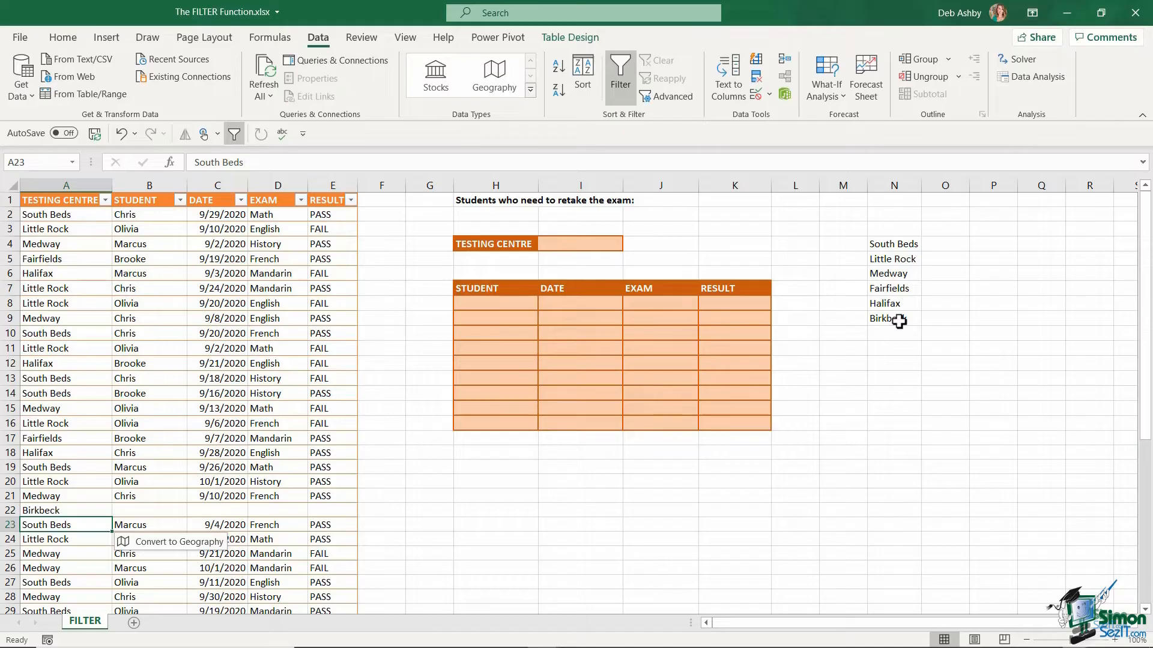
pyautogui.click(120, 133)
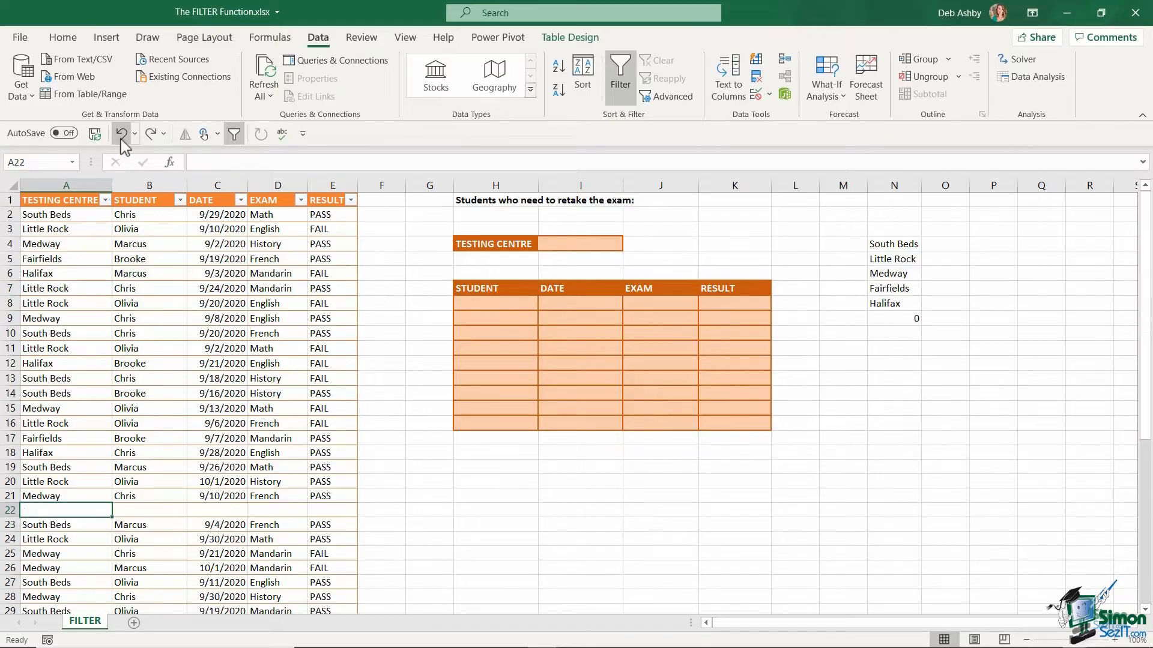
pyautogui.click(118, 133)
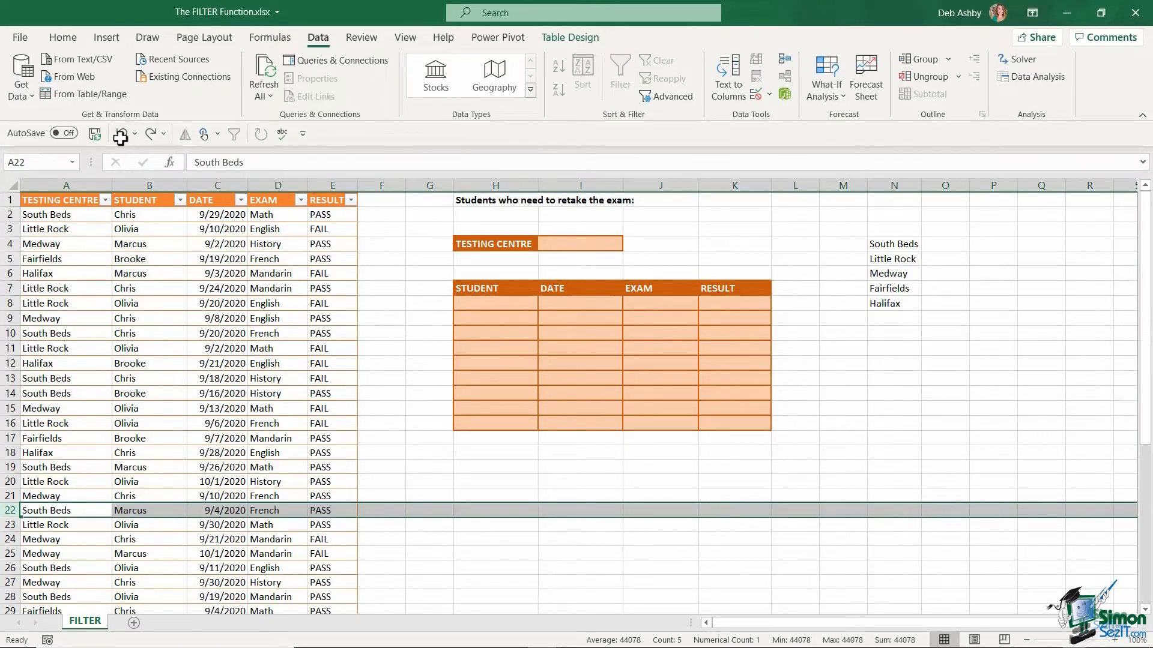
pyautogui.click(894, 367)
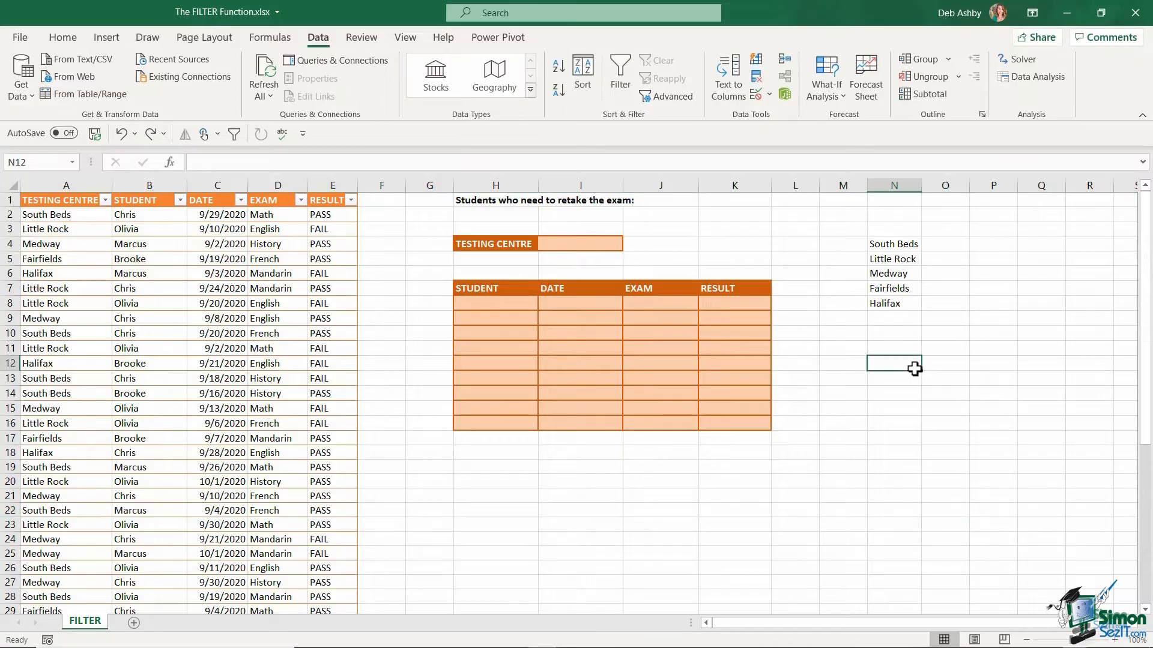
# Step: Give cell I4 List data validation sourced from =$N$4:$N$8
pyautogui.click(762, 94)
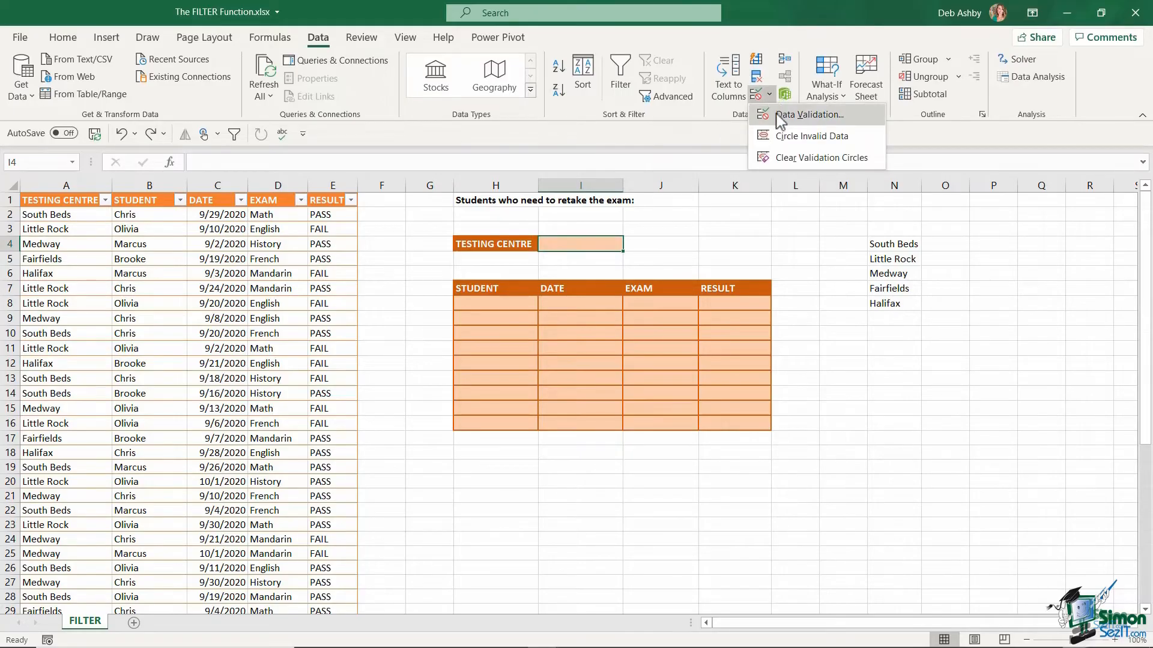
pyautogui.click(806, 114)
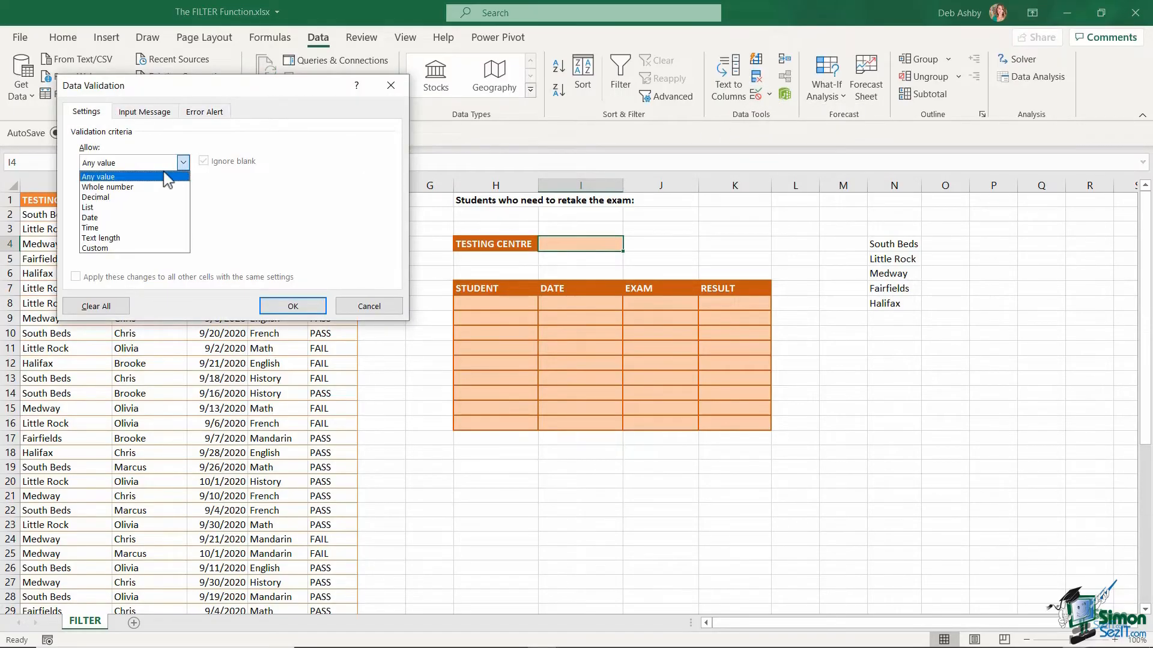
pyautogui.click(87, 207)
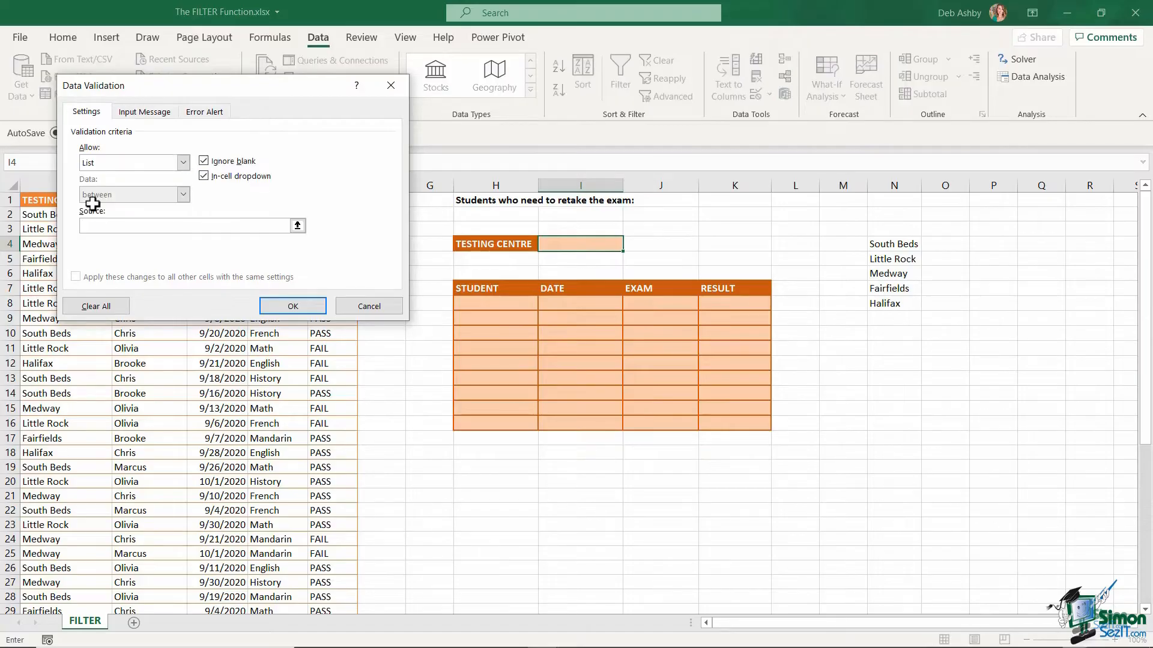
pyautogui.moveTo(893, 244); pyautogui.dragTo(894, 259)
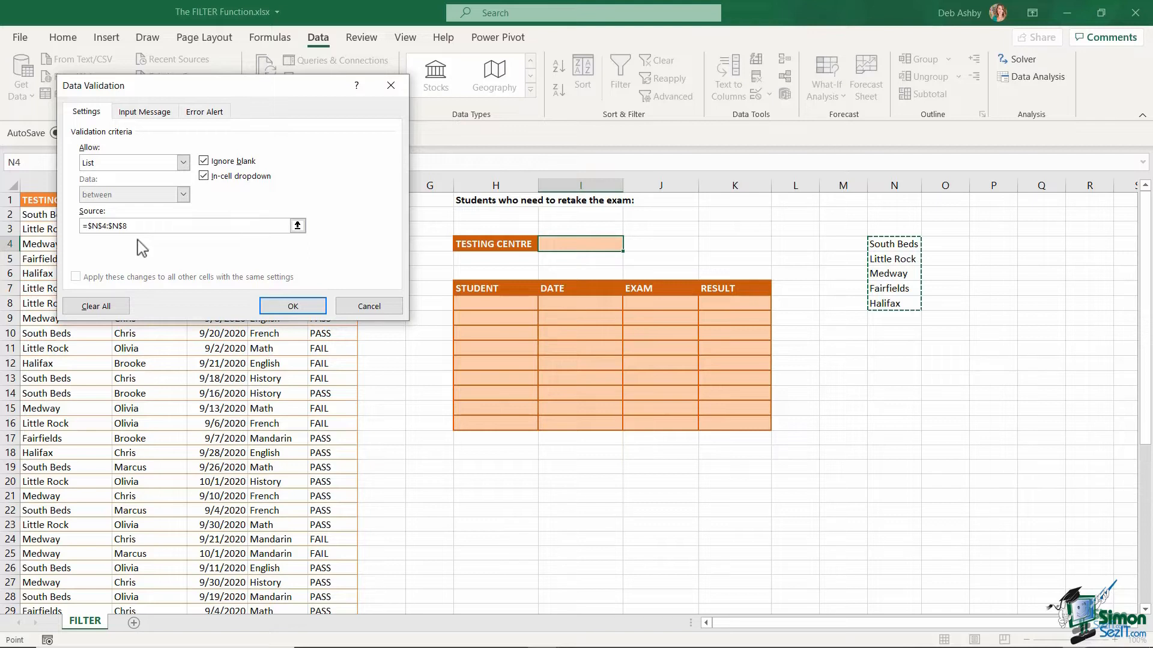
pyautogui.click(292, 306)
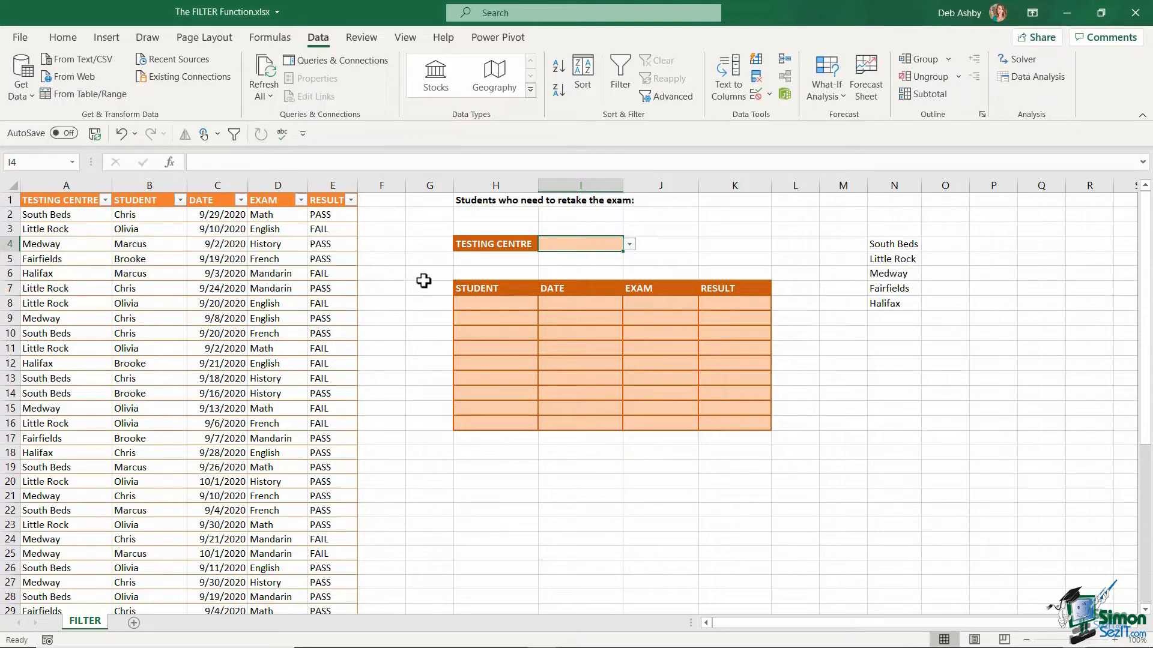
pyautogui.click(628, 243)
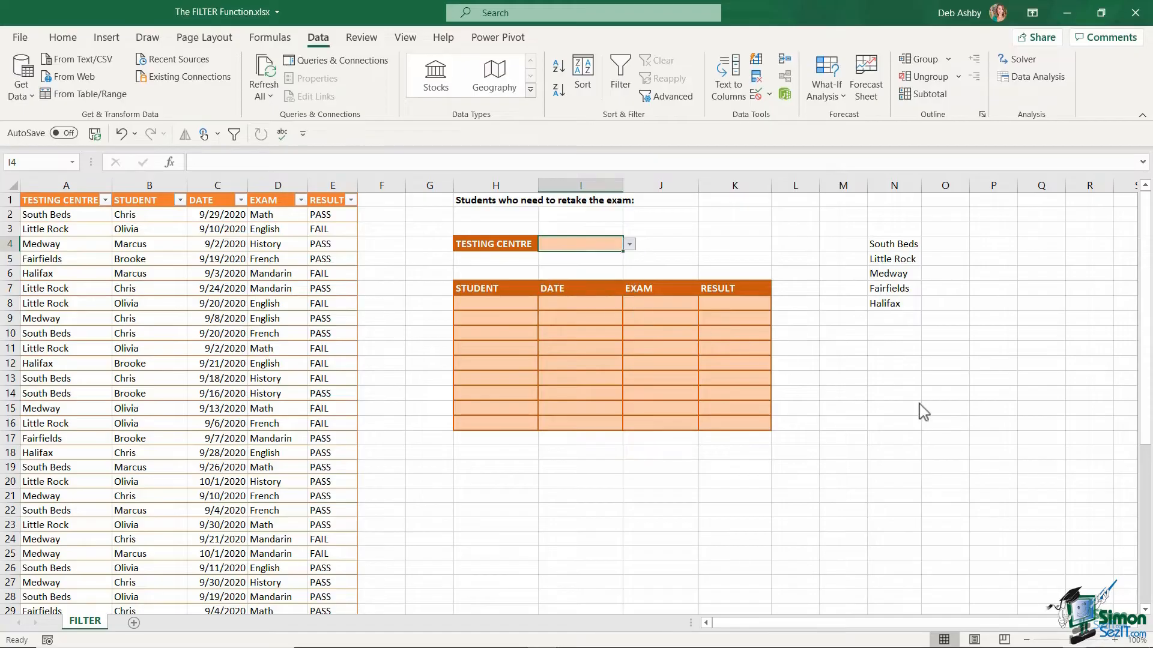
# Step: Hide helper column N and pick Halifax from the I4 dropdown
pyautogui.rightClick(893, 185)
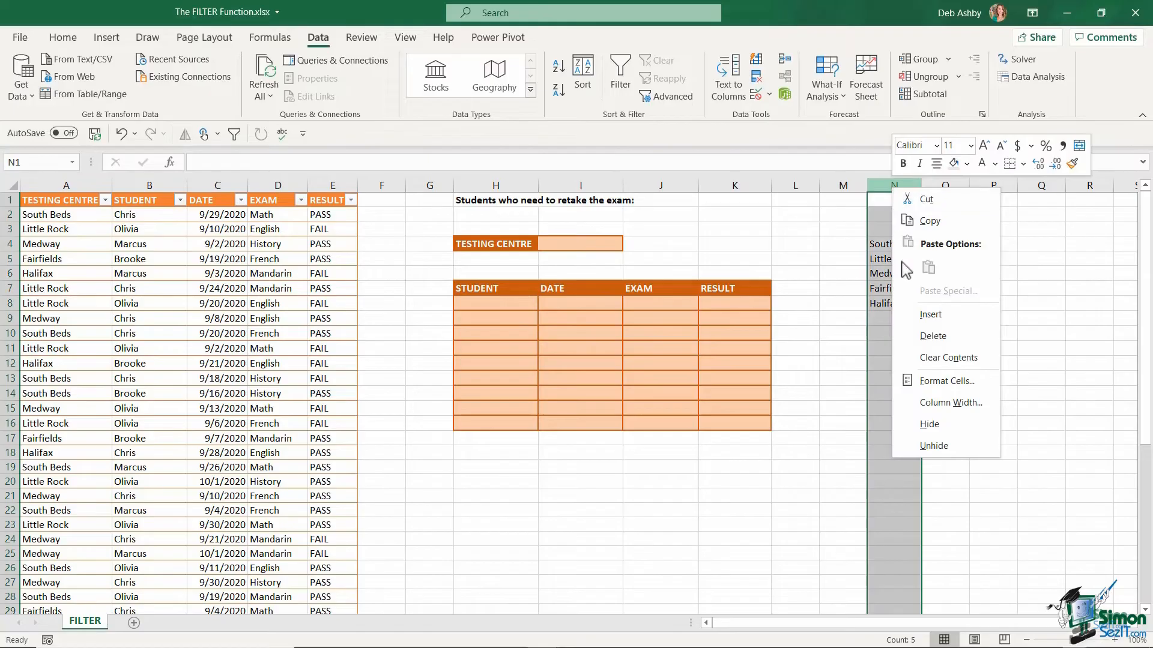
pyautogui.click(987, 408)
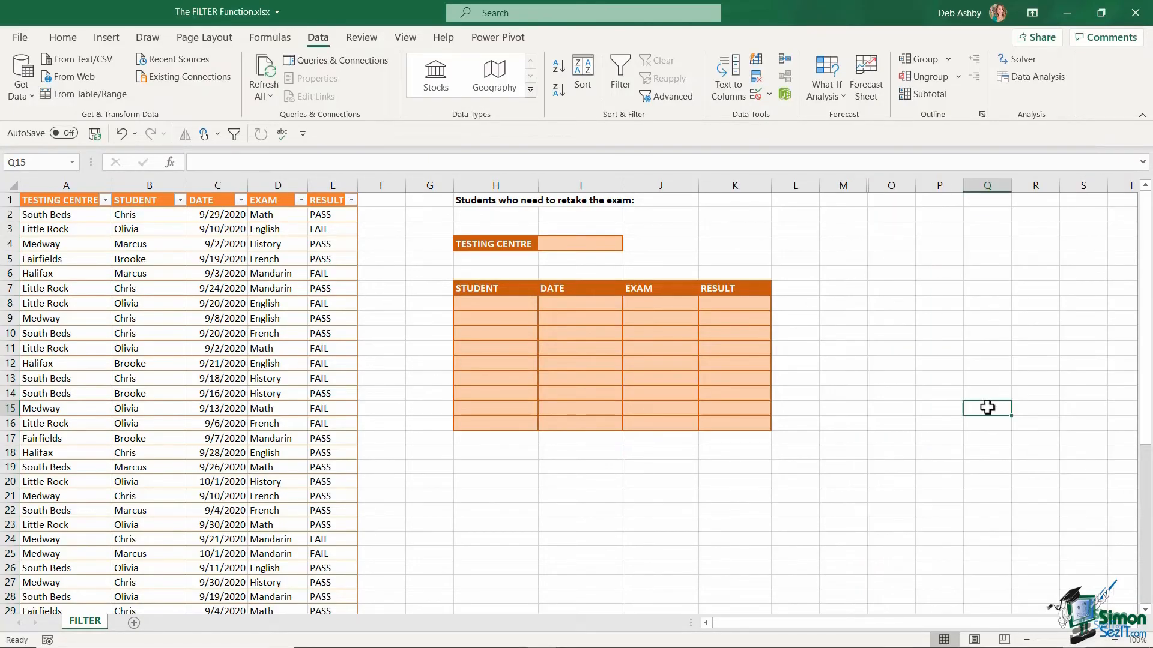
pyautogui.click(580, 243)
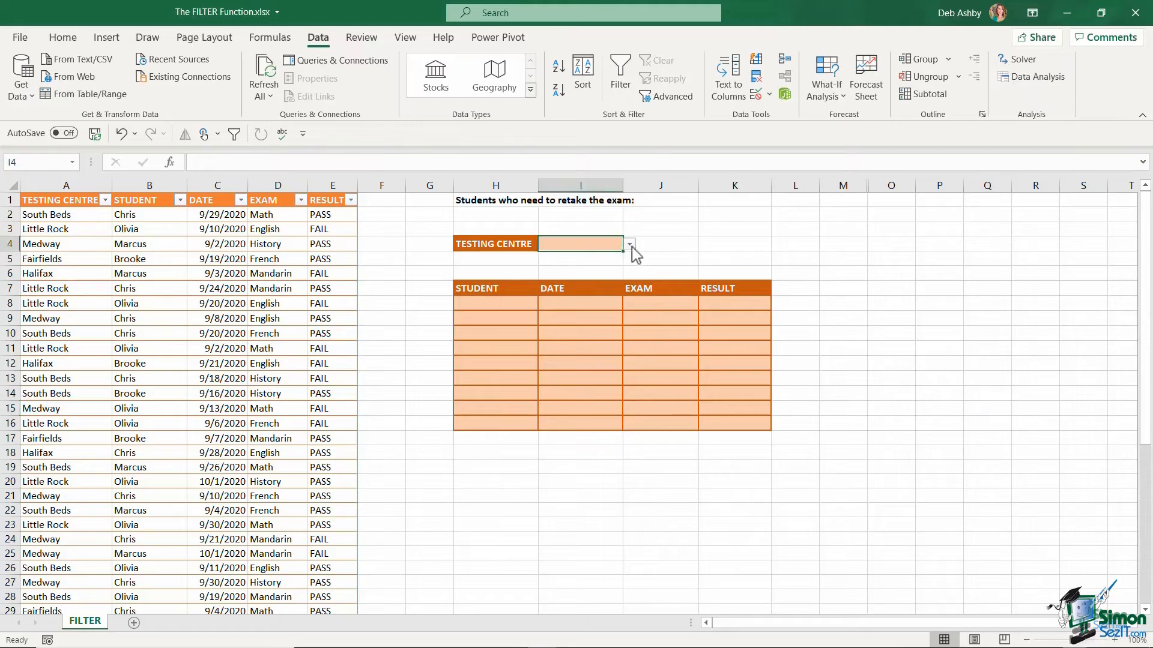
pyautogui.click(629, 243)
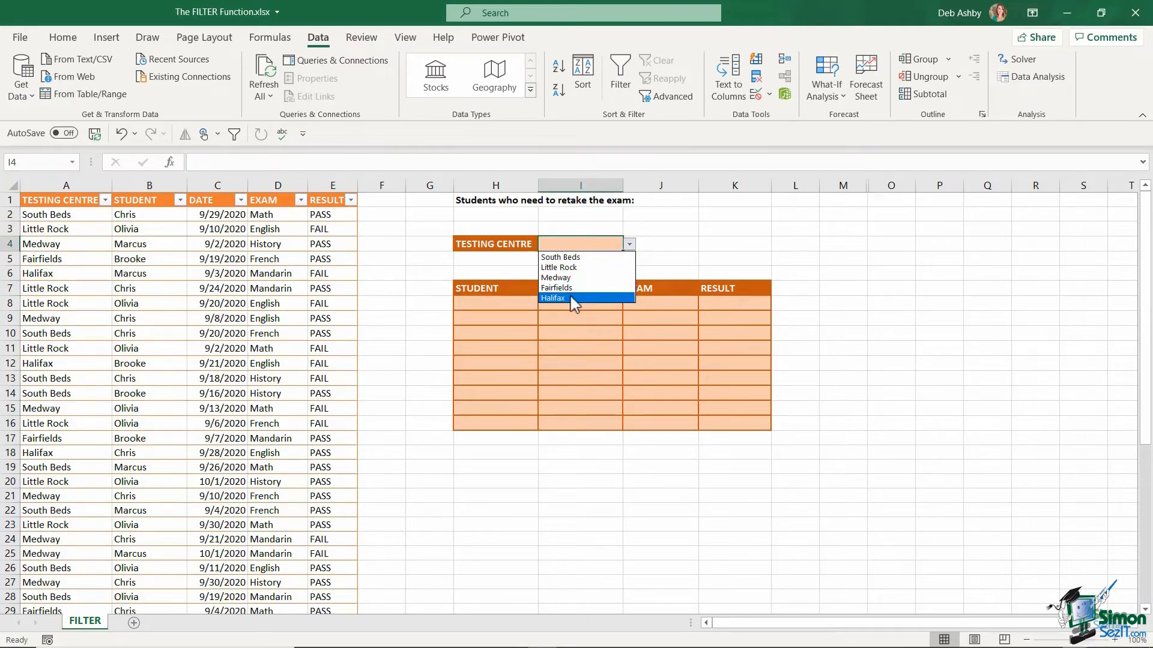
pyautogui.click(552, 297)
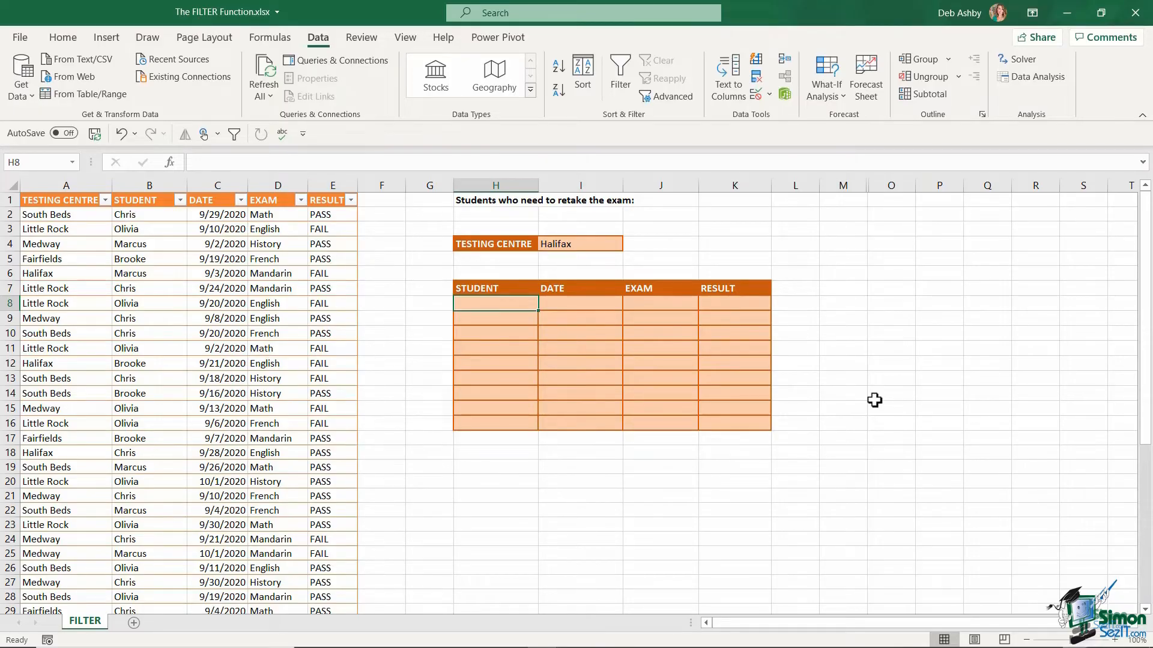
# Step: Type =FILTER( in H8 with Exam_Results STUDENT to RESULT columns as the array
pyautogui.write('=FILTER(')
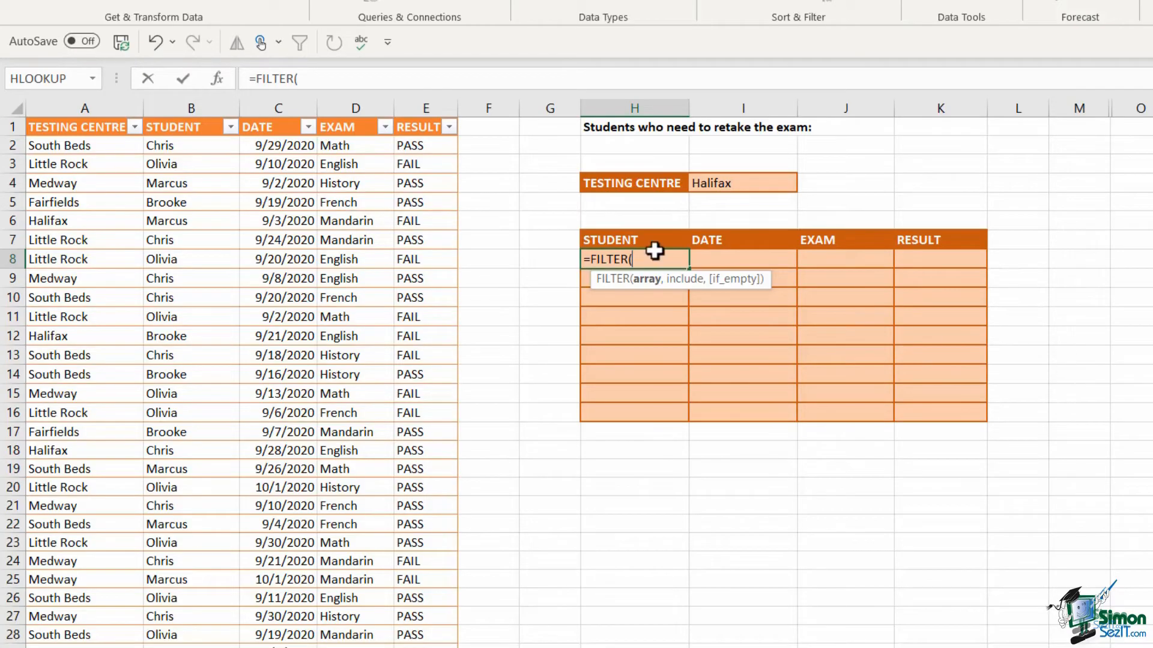
pyautogui.moveTo(190, 113)
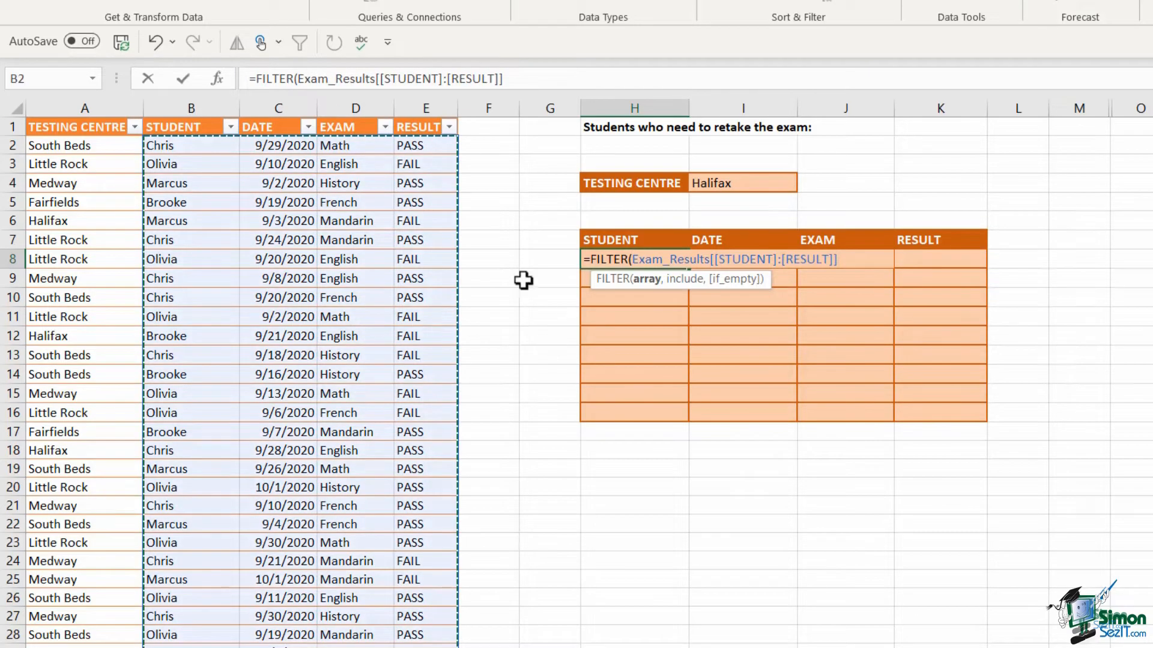
pyautogui.moveTo(618, 501)
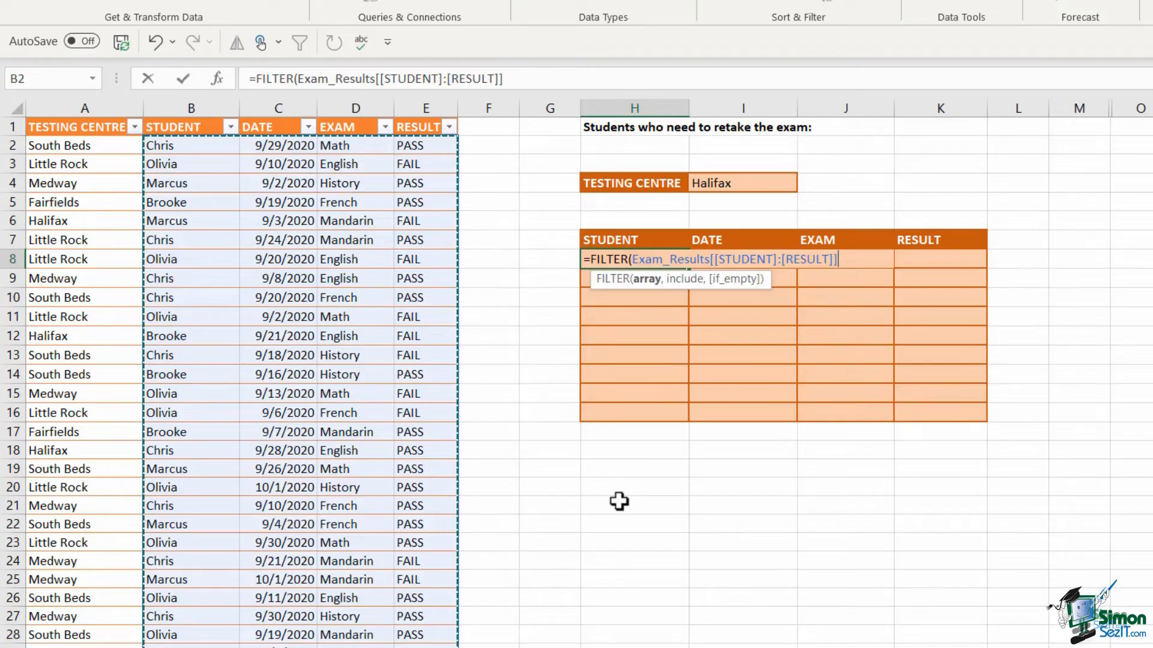
pyautogui.write(',')
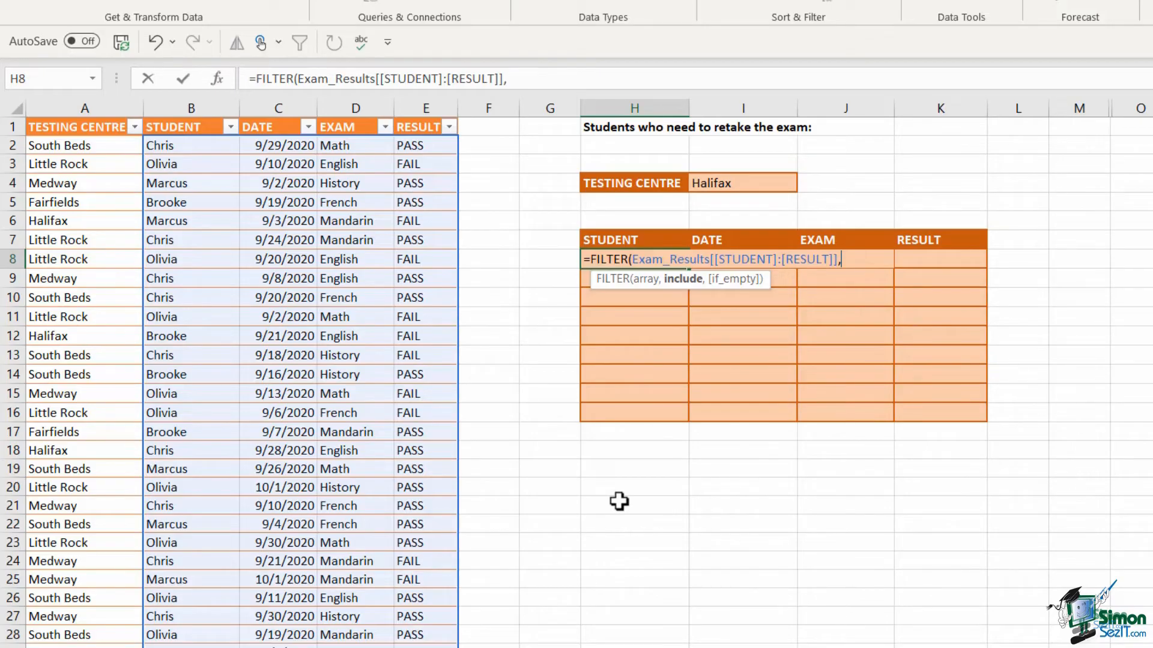
# Step: Add the FILTER include condition (RESULT="Fail")*(TESTING CENTRE=I4)
pyautogui.write('(')
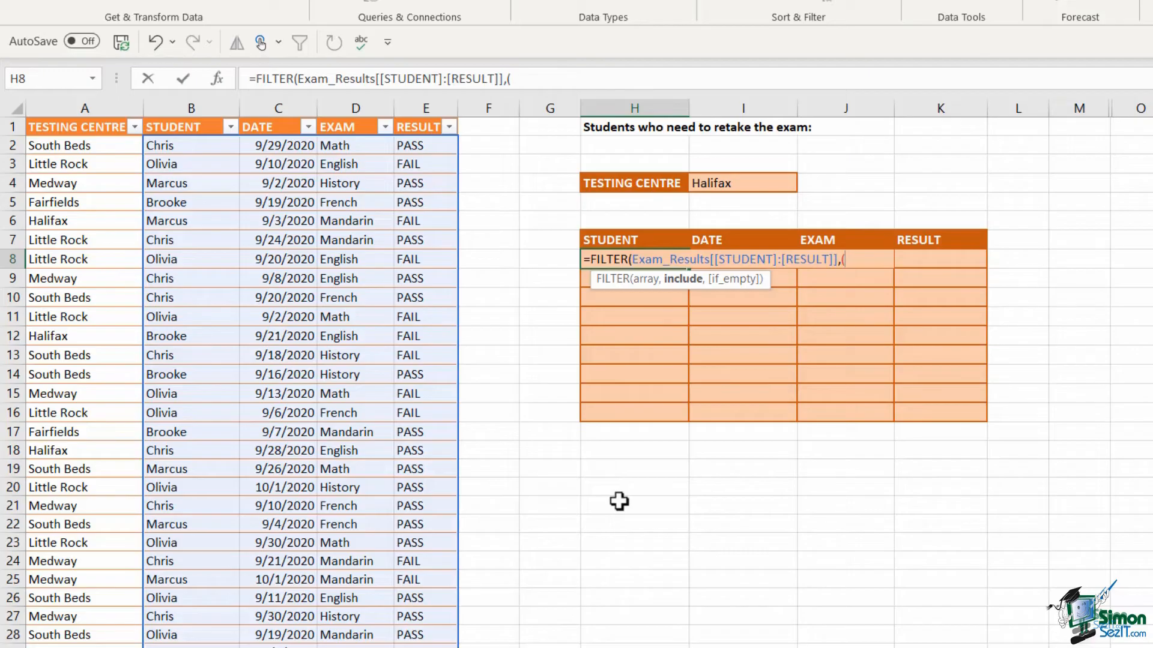
pyautogui.moveTo(421, 135)
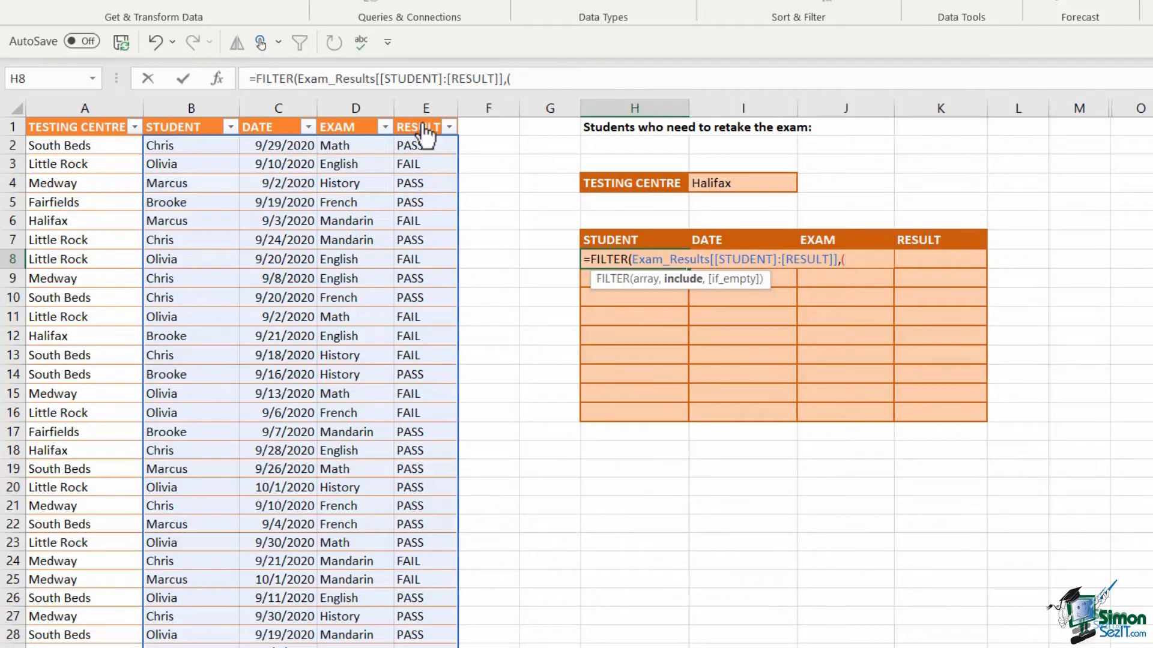
pyautogui.click(421, 109)
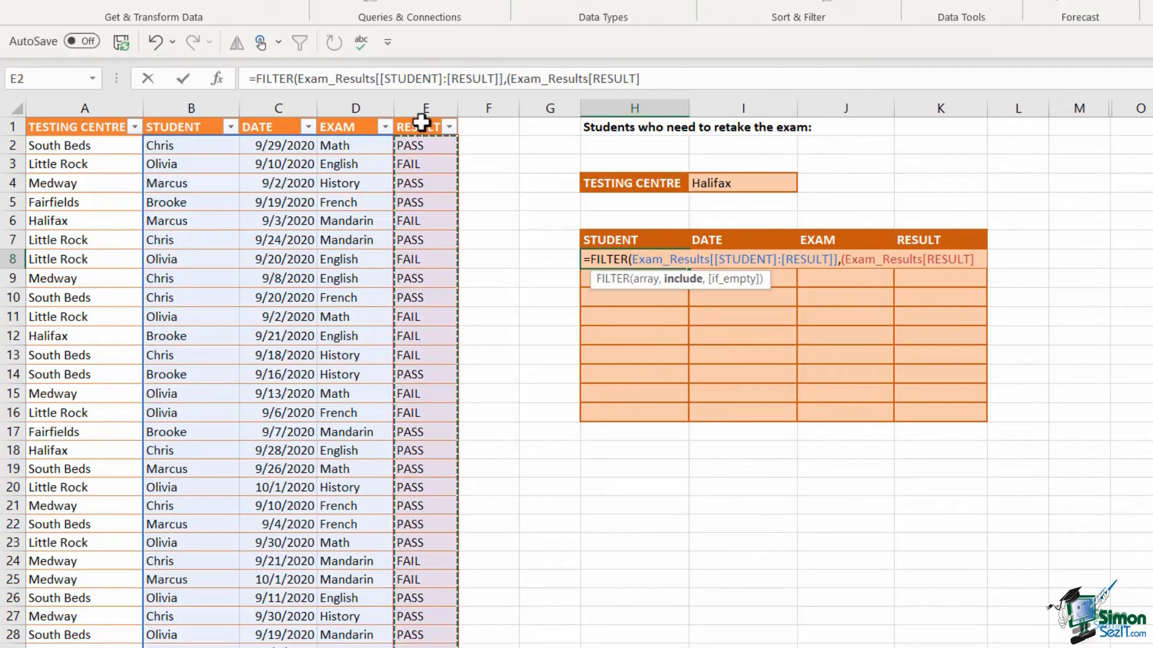
pyautogui.write('=')
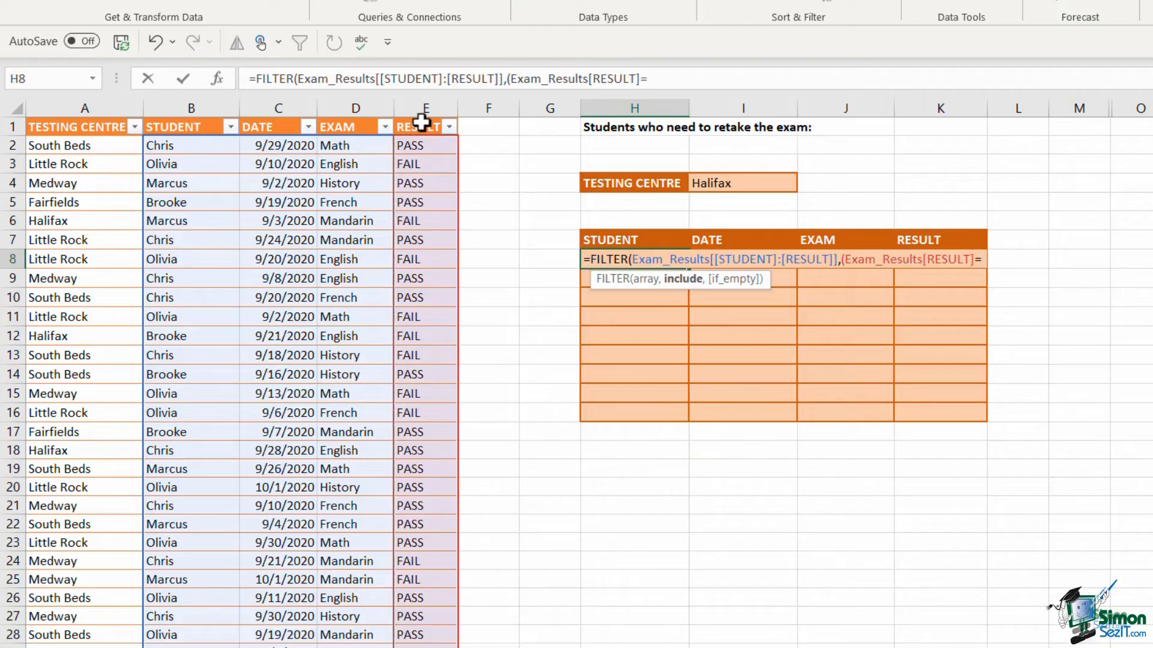
pyautogui.write('"F')
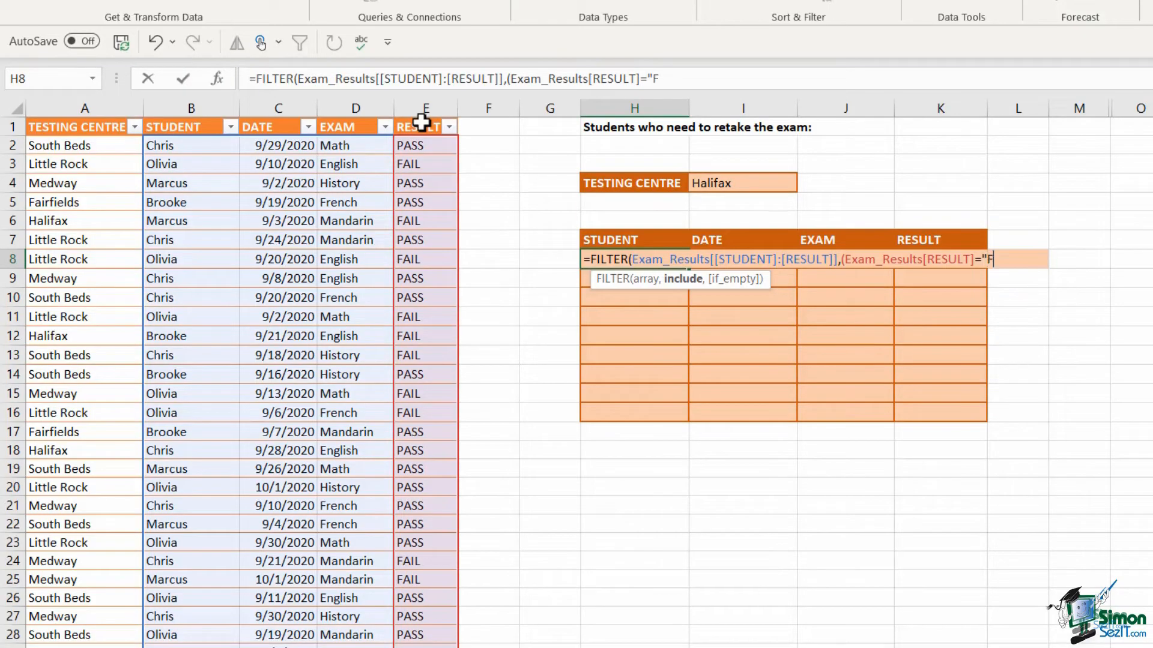
pyautogui.write('ail')
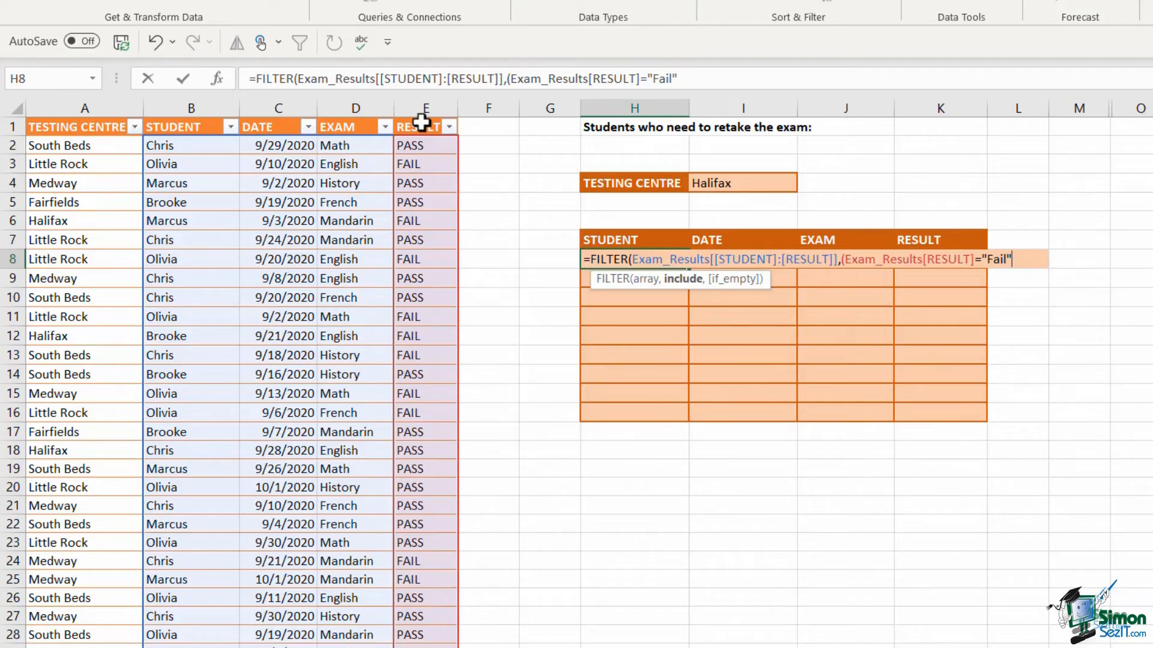
pyautogui.write(')')
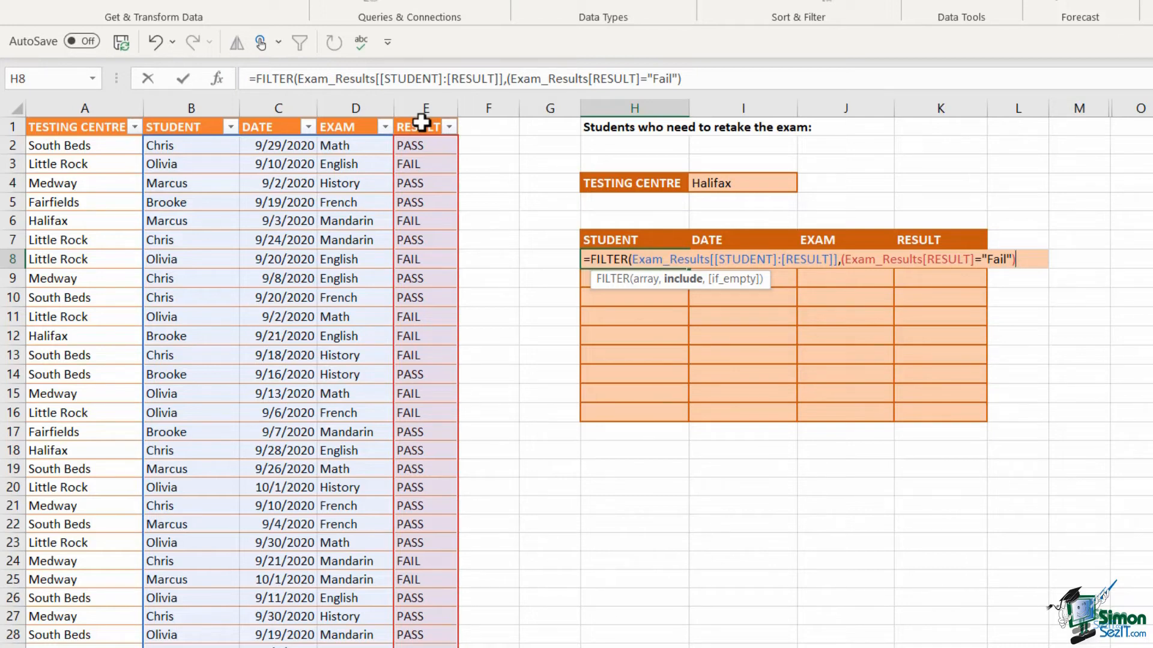
pyautogui.write('*')
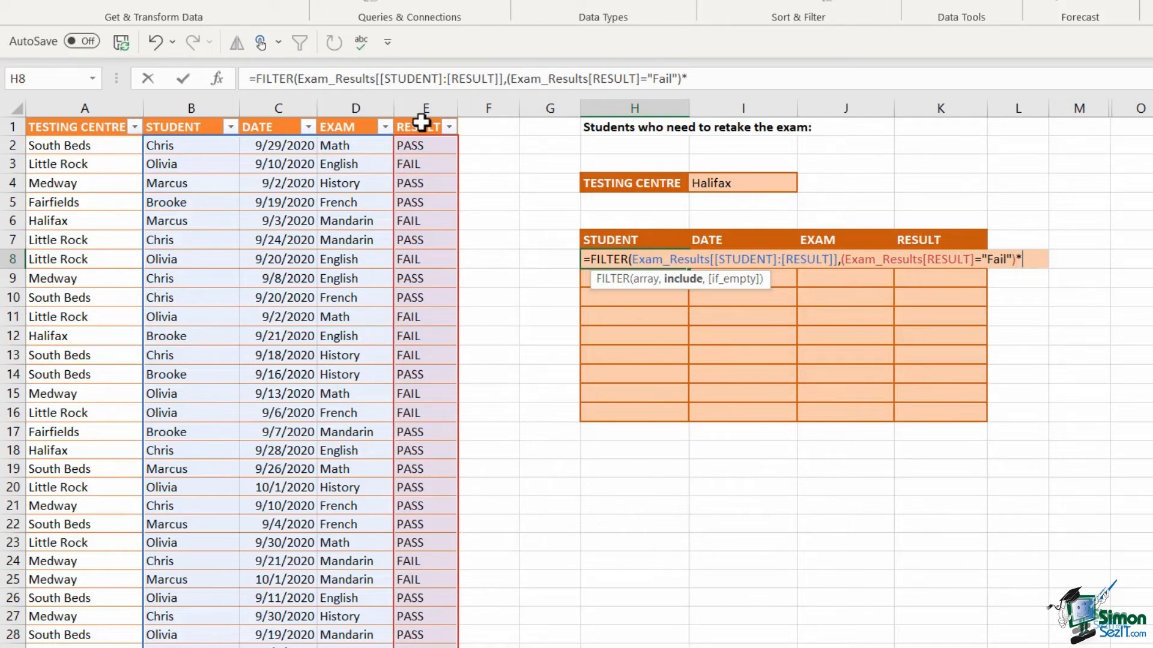
pyautogui.write('(Exam_Results[TESTING CENTRE')
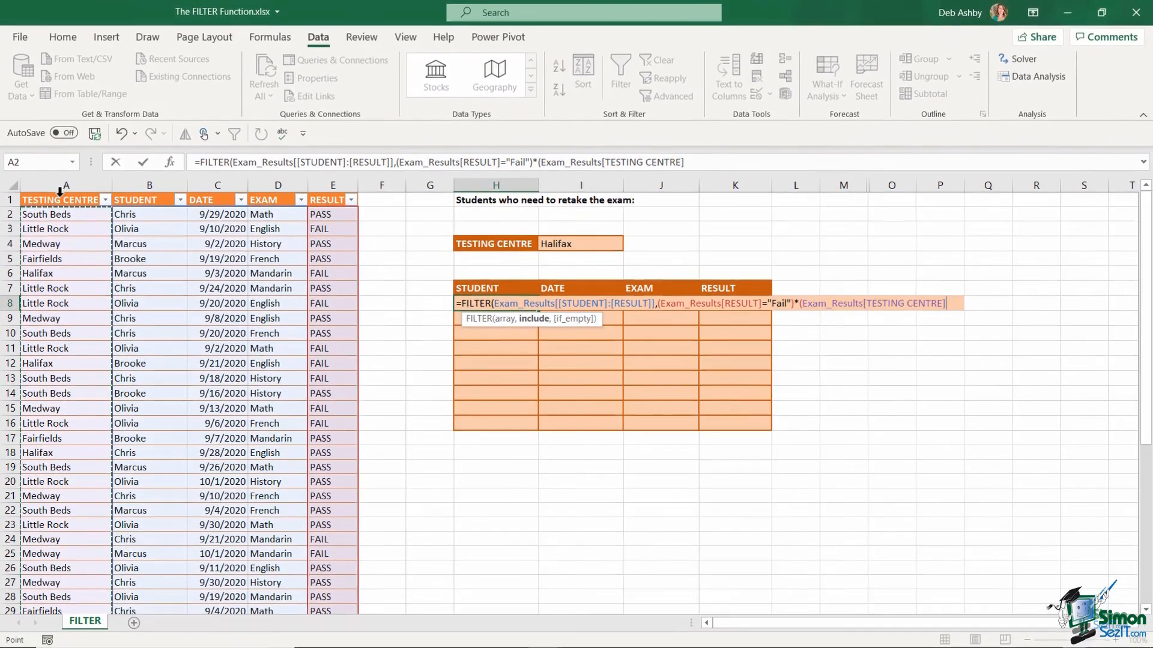
pyautogui.write('=')
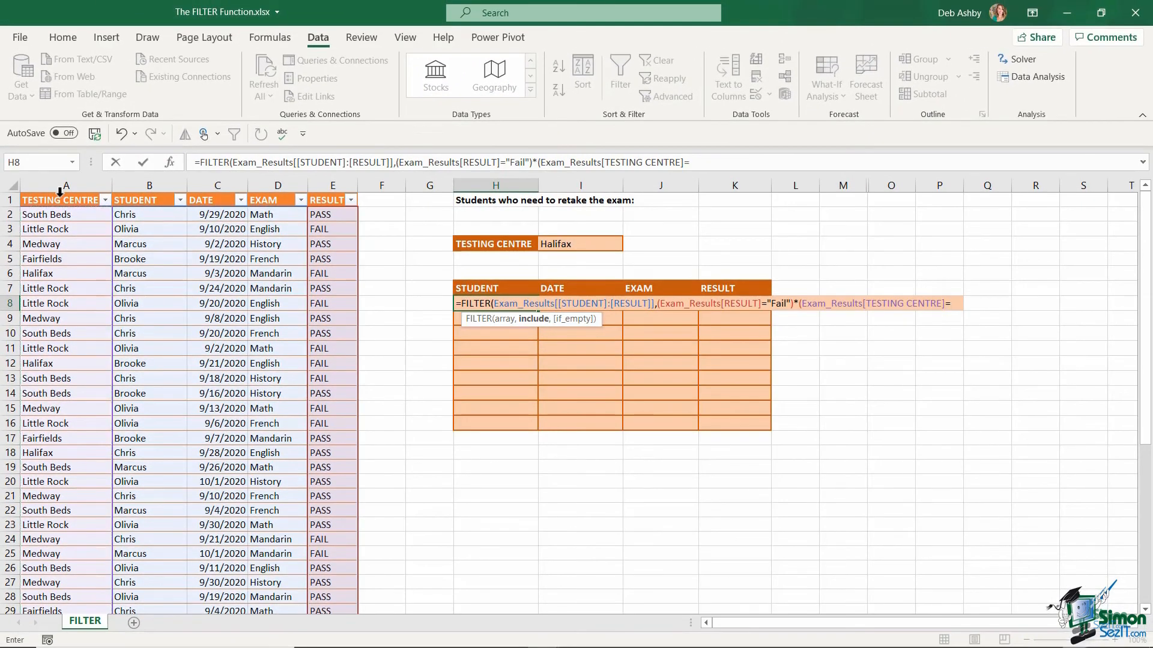
pyautogui.click(580, 244)
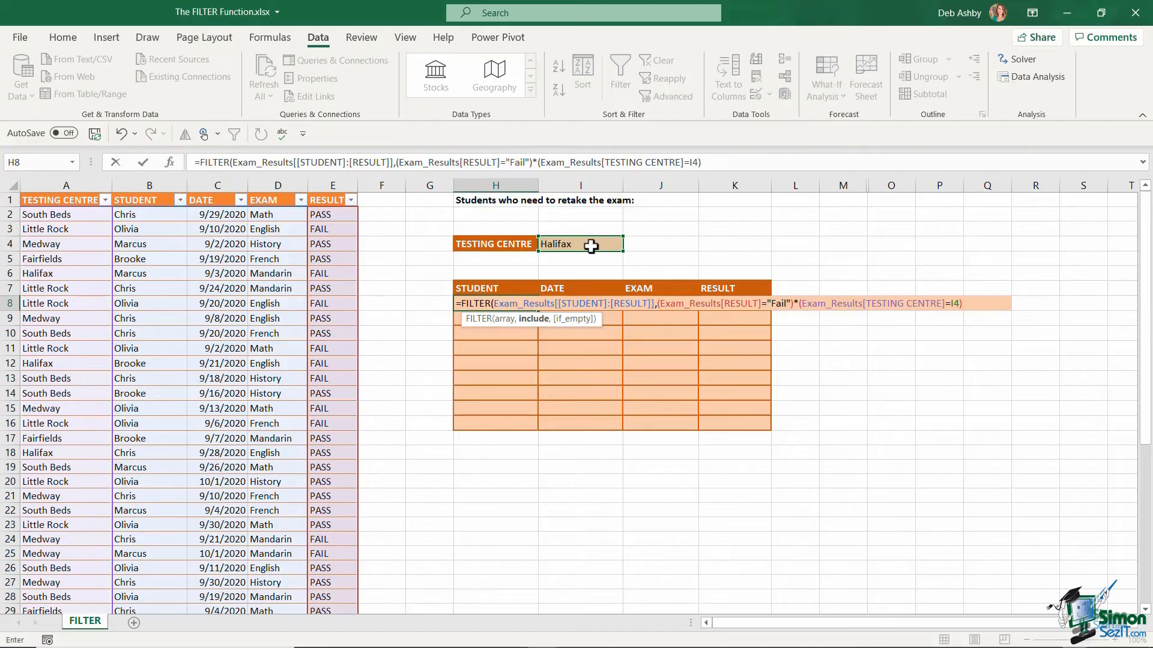
# Step: Close the FILTER formula with a "No Records" fallback so Halifax's failed students appear
pyautogui.write(',')
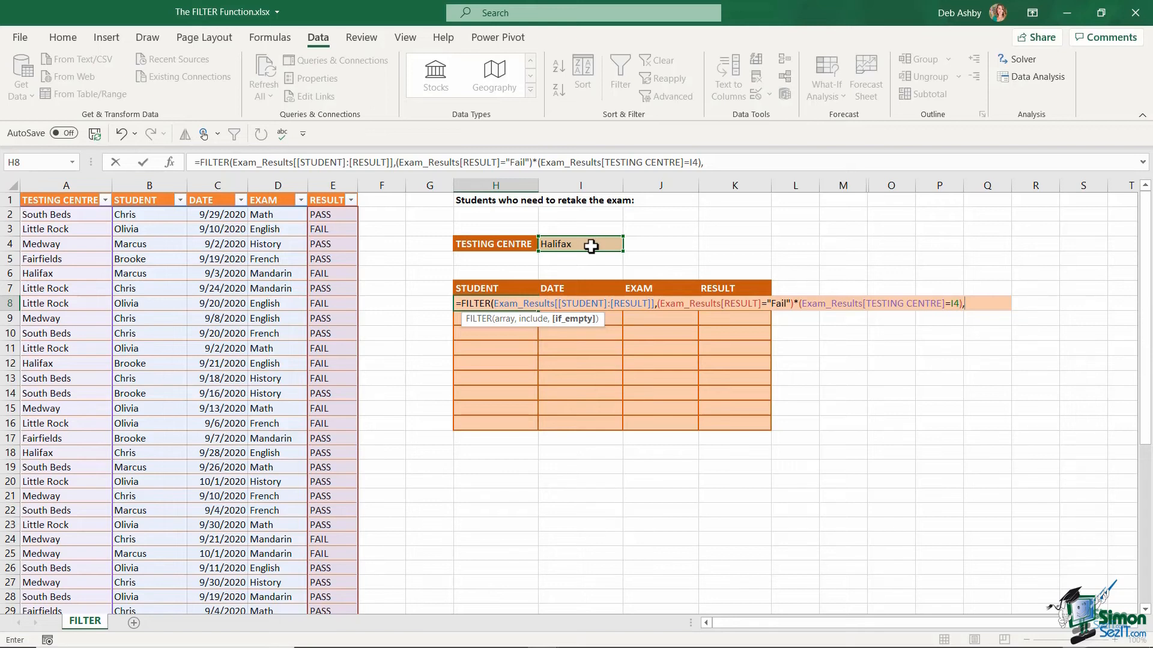
pyautogui.write('""')
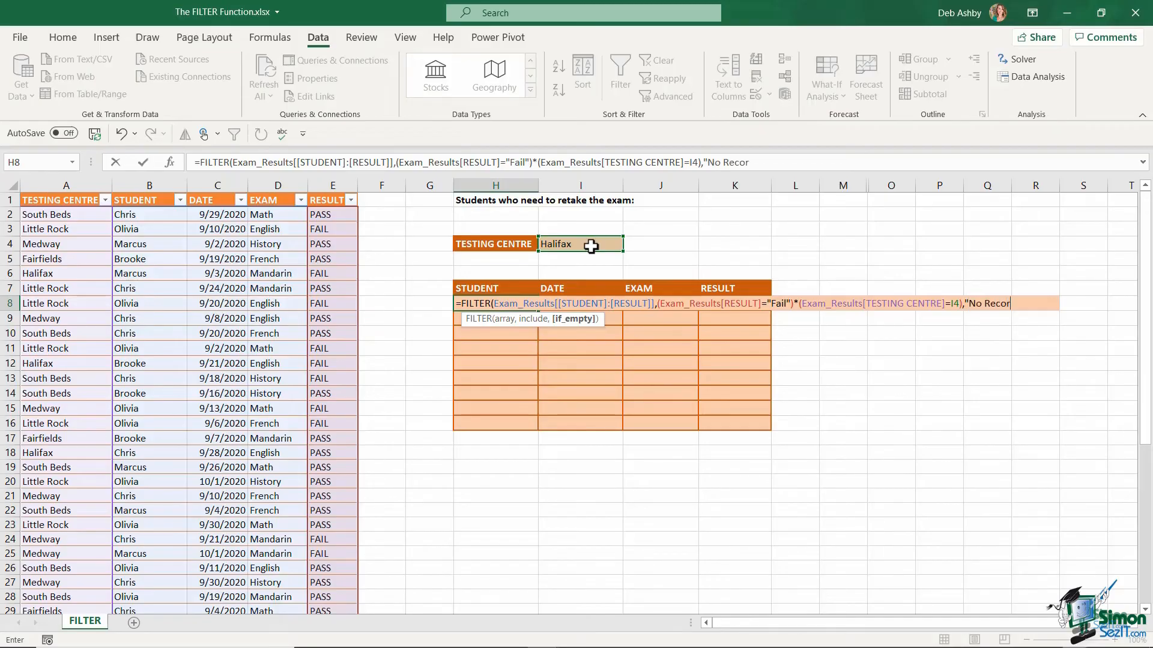
pyautogui.write('ds")')
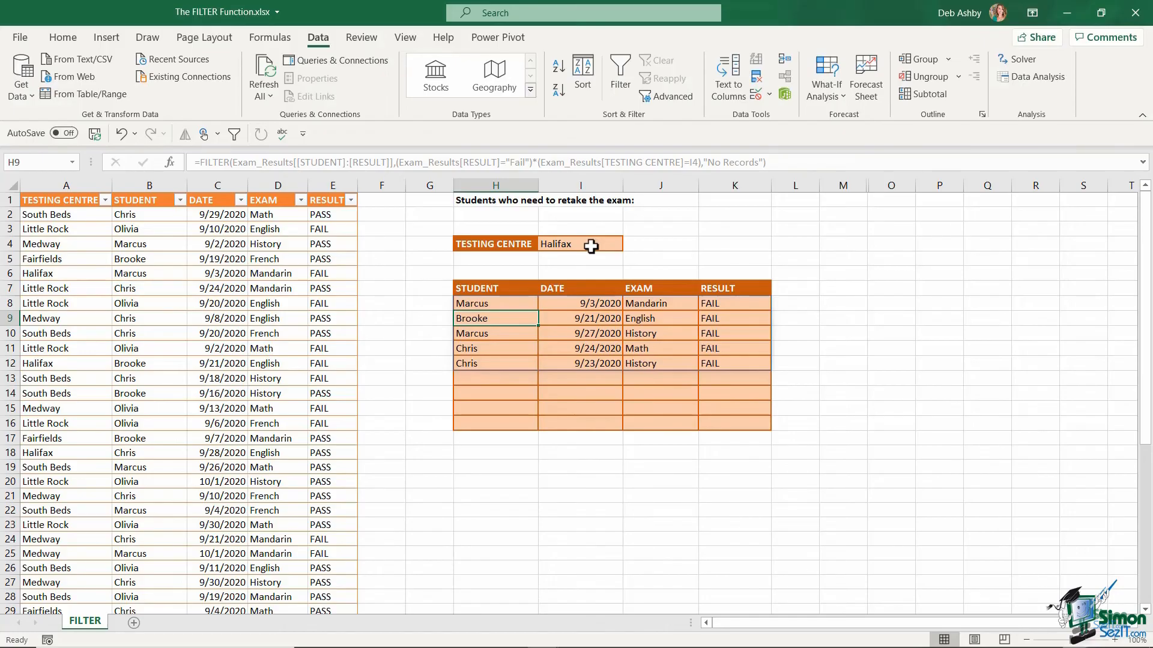
# Step: Switch the I4 testing centre to Little Rock, South Beds, then Fairfields, showing No Records
pyautogui.click(629, 244)
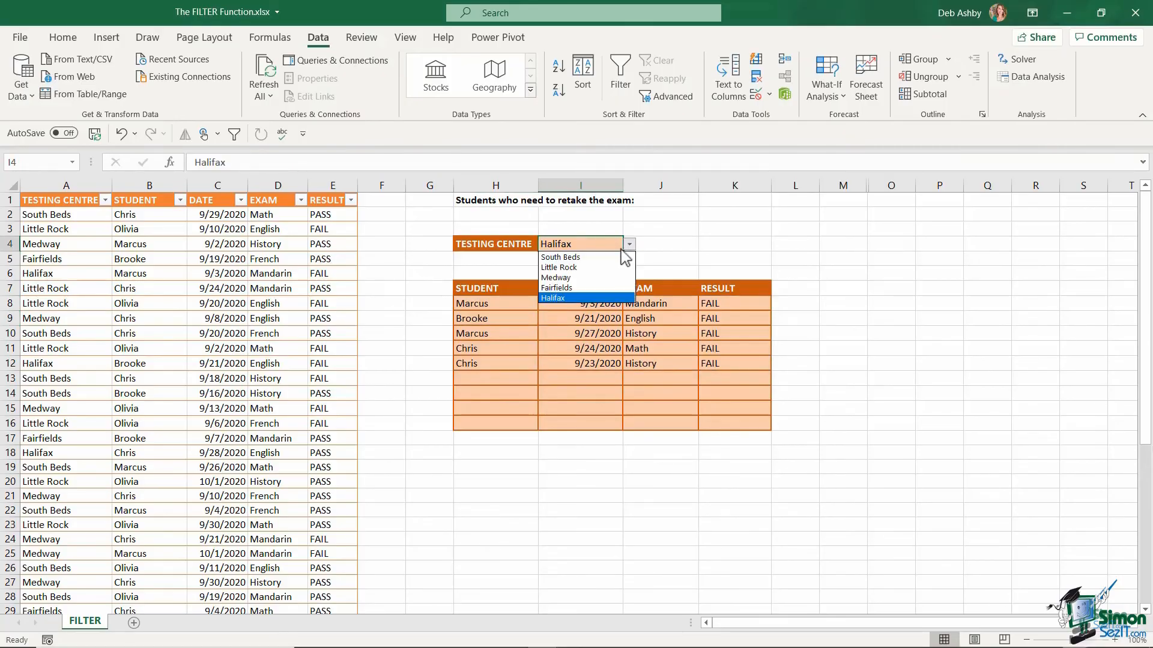
pyautogui.click(558, 267)
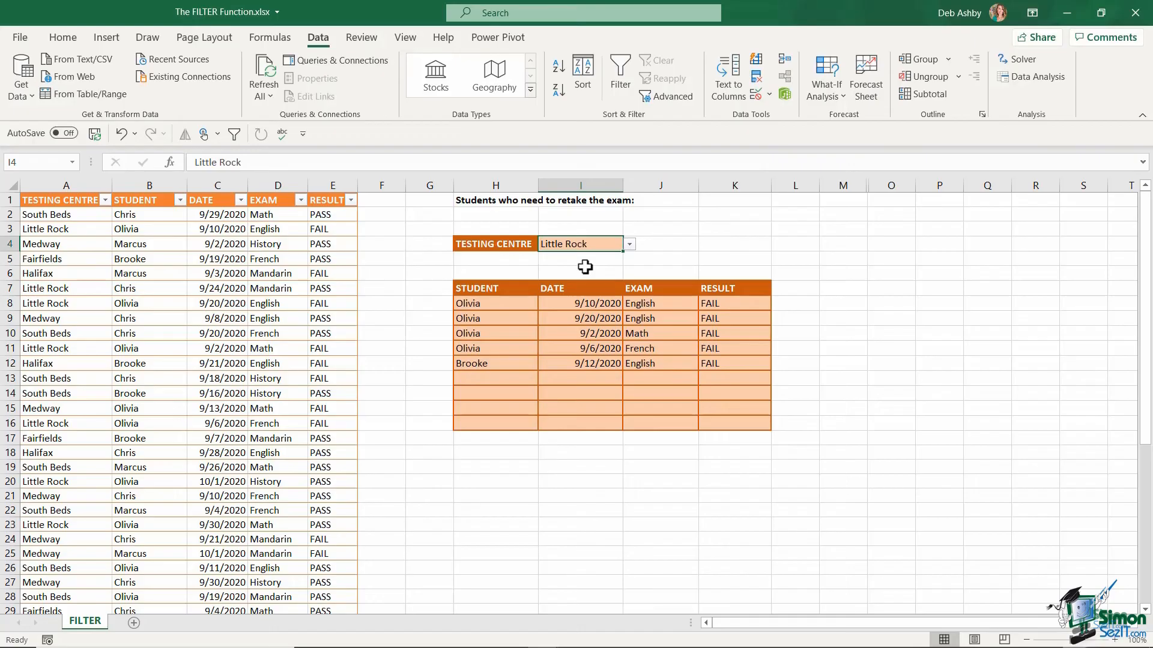
pyautogui.click(629, 244)
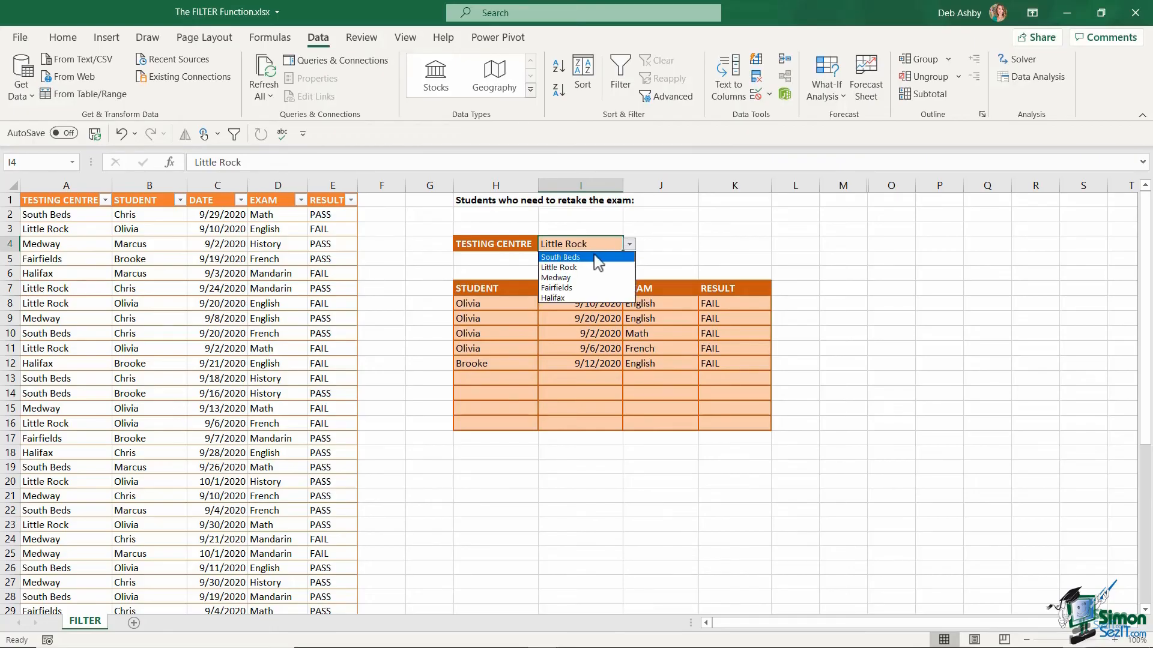
pyautogui.click(561, 257)
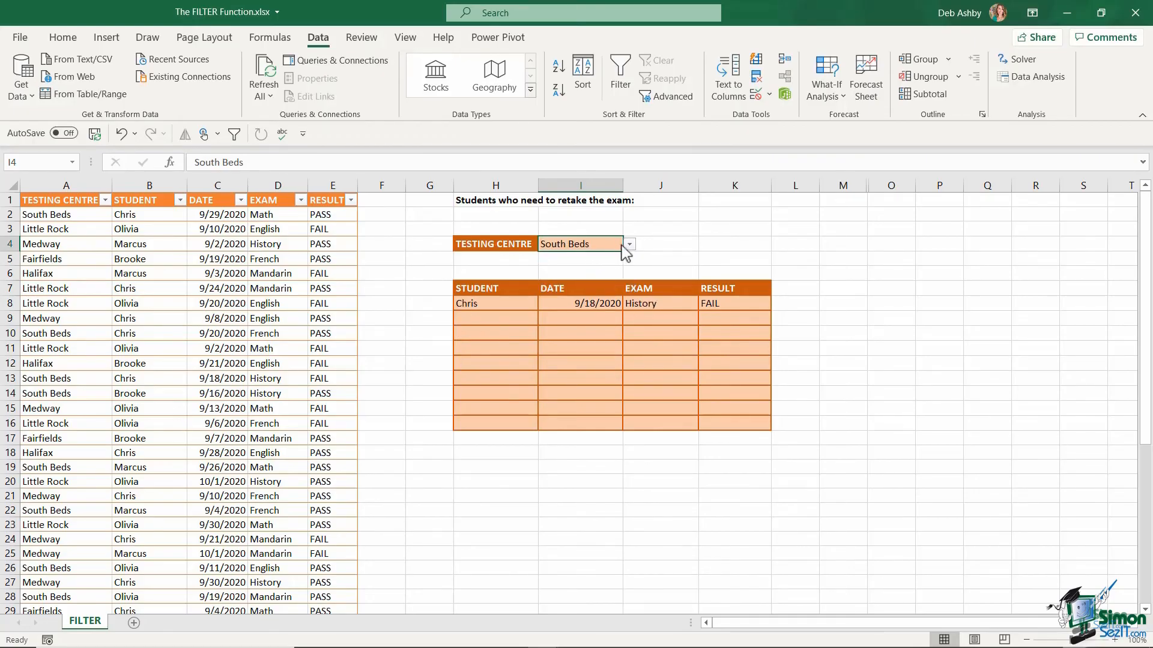
pyautogui.click(629, 244)
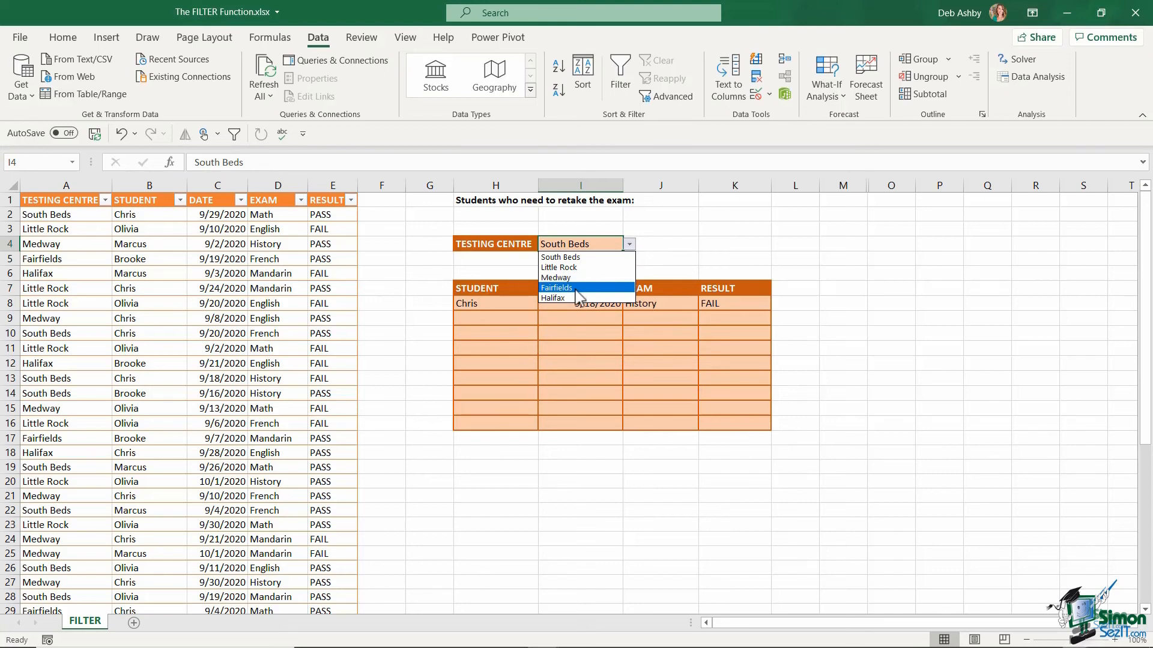
pyautogui.click(556, 287)
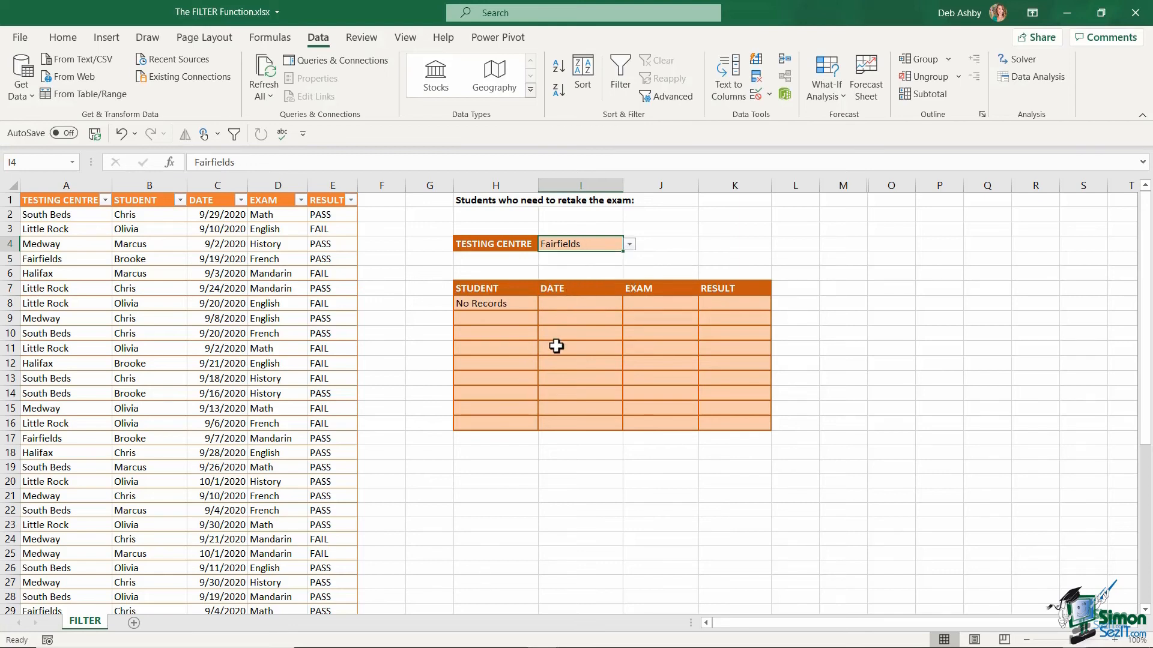